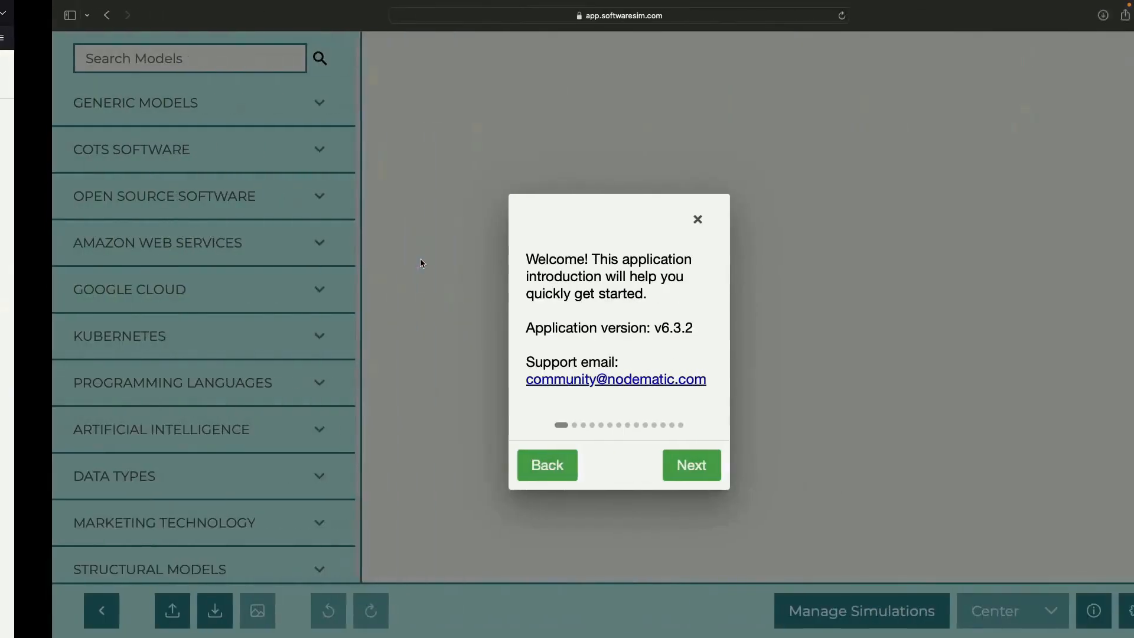
Step: Place the Cloud Data Fusion model and save its data-integration description
{"action": "left_click", "coordinate": [696, 219]}
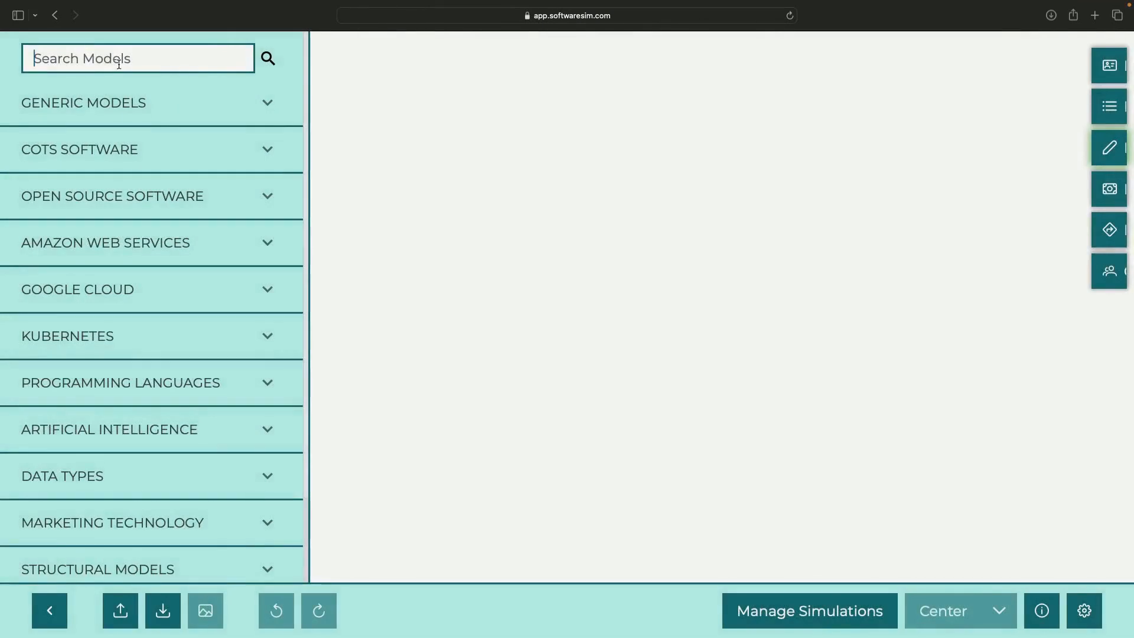
{"action": "type", "text": "fusion"}
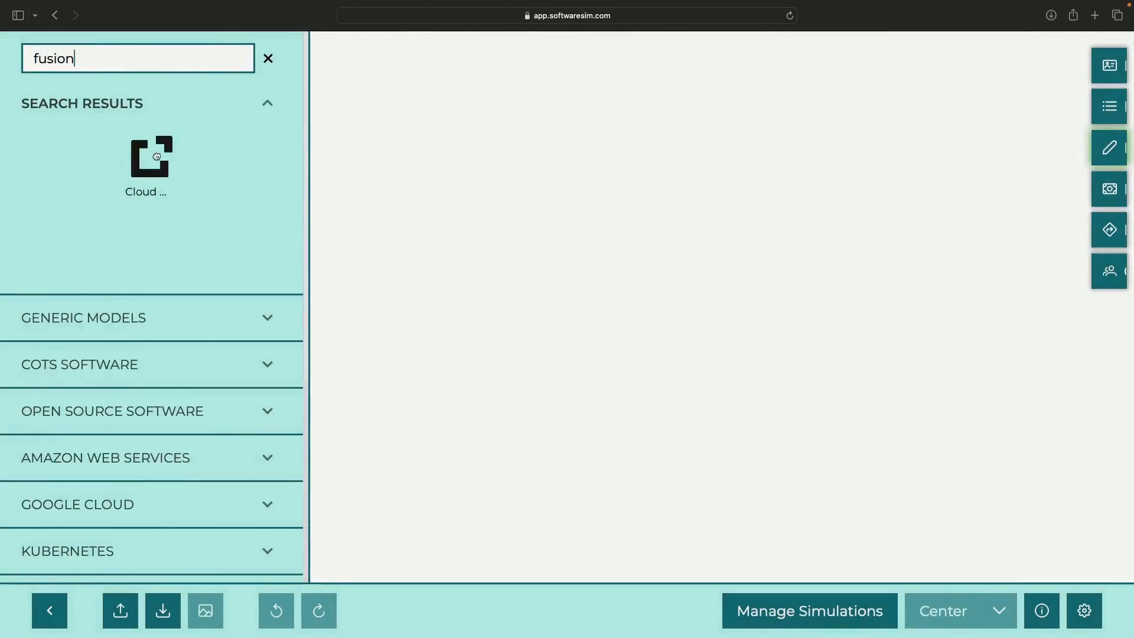
{"action": "left_click", "coordinate": [146, 157]}
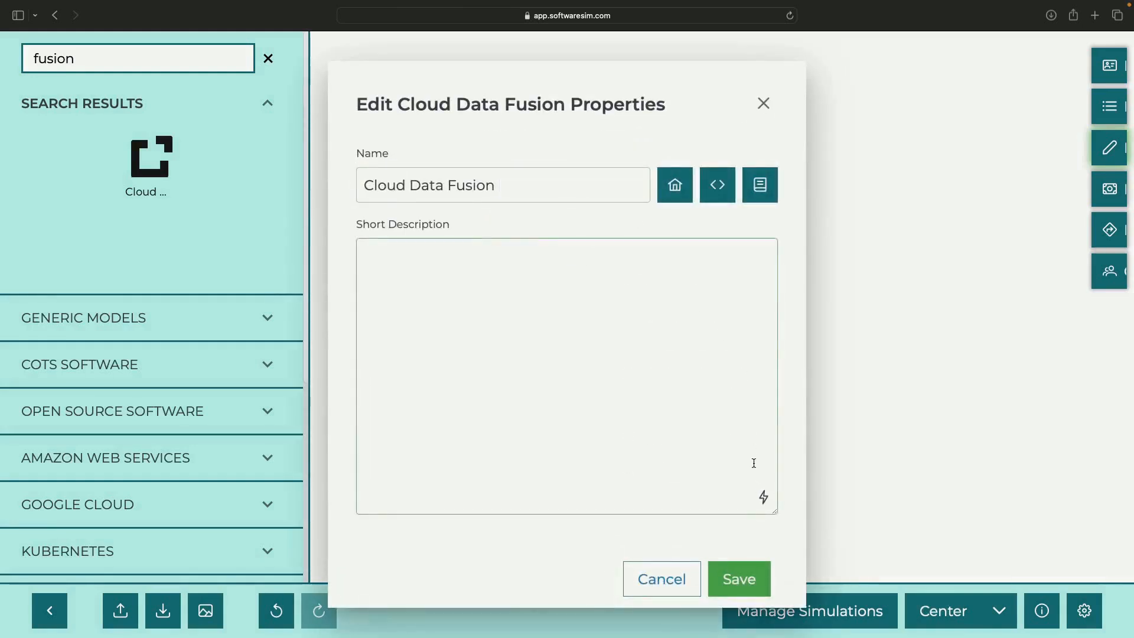
{"action": "type", "text": "Integrating, cleaning, and preparing data from various sources for analytics and machine learning"}
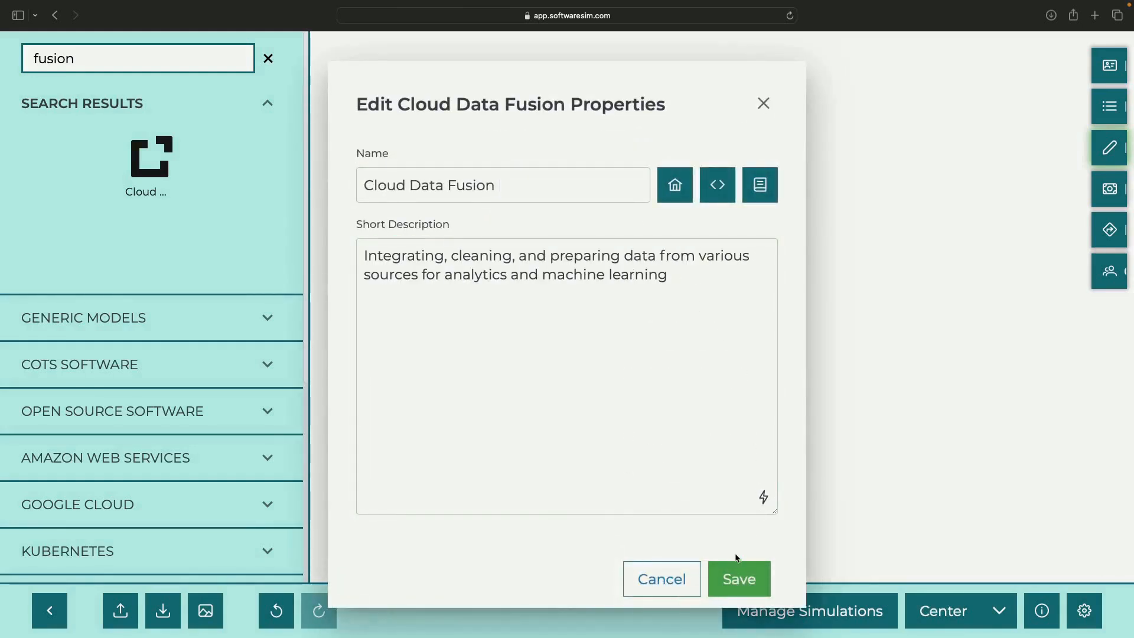
{"action": "left_click", "coordinate": [738, 579]}
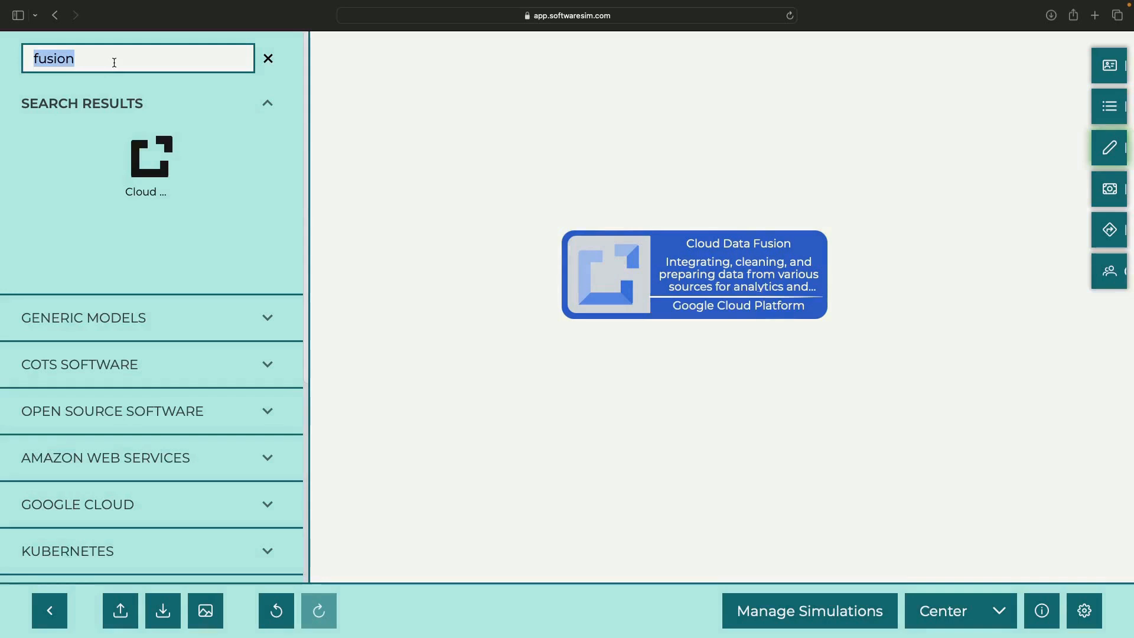
Step: Add the Cloud Storage and BigQuery models to the diagram
{"action": "type", "text": "cloud"}
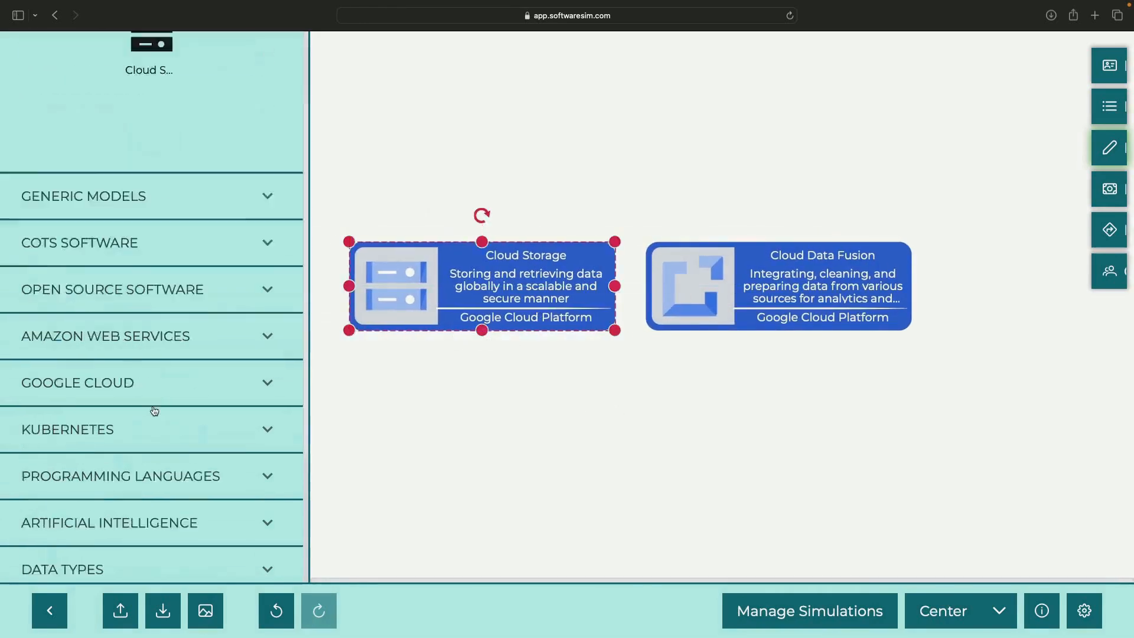
{"action": "scroll", "scroll_direction": "down", "scroll_amount": 3}
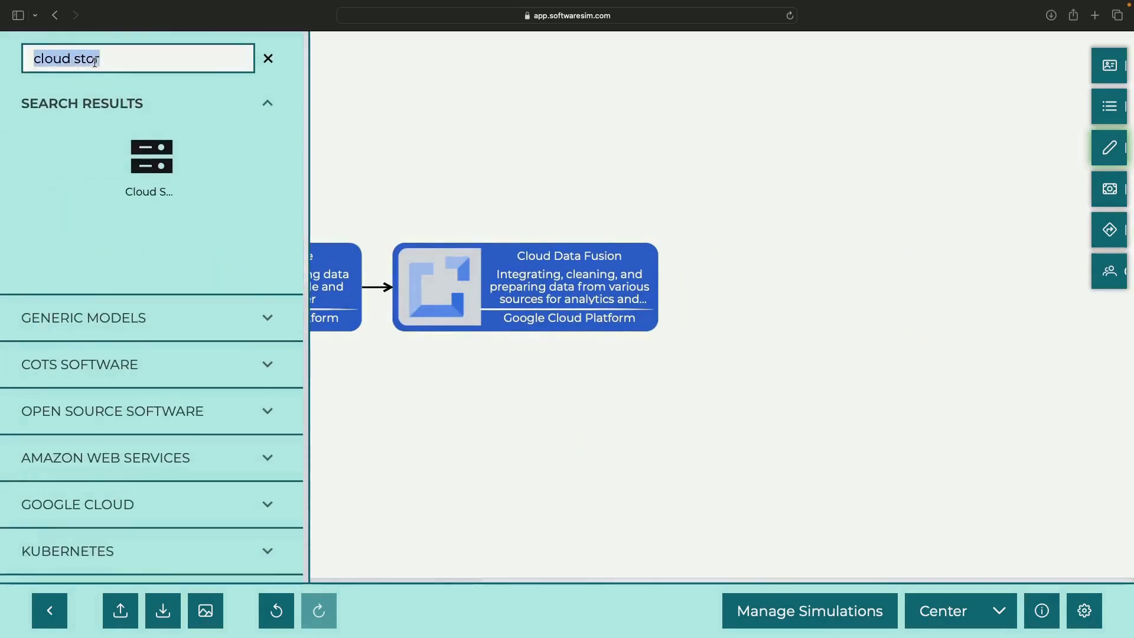
{"action": "type", "text": "bigquery"}
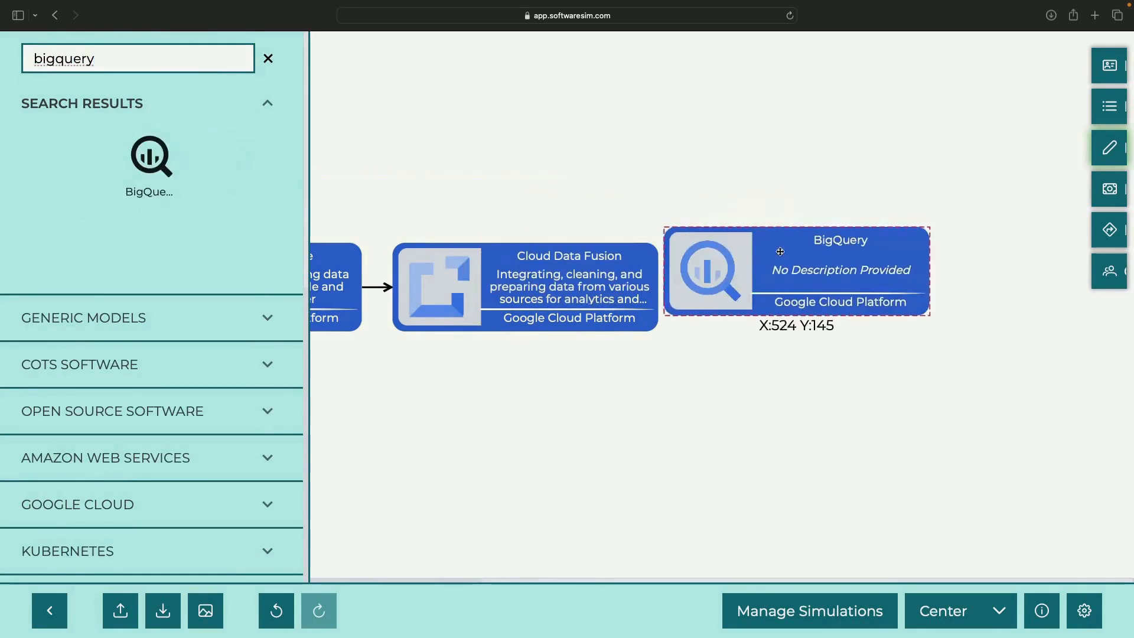
{"action": "double_click", "coordinate": [779, 251]}
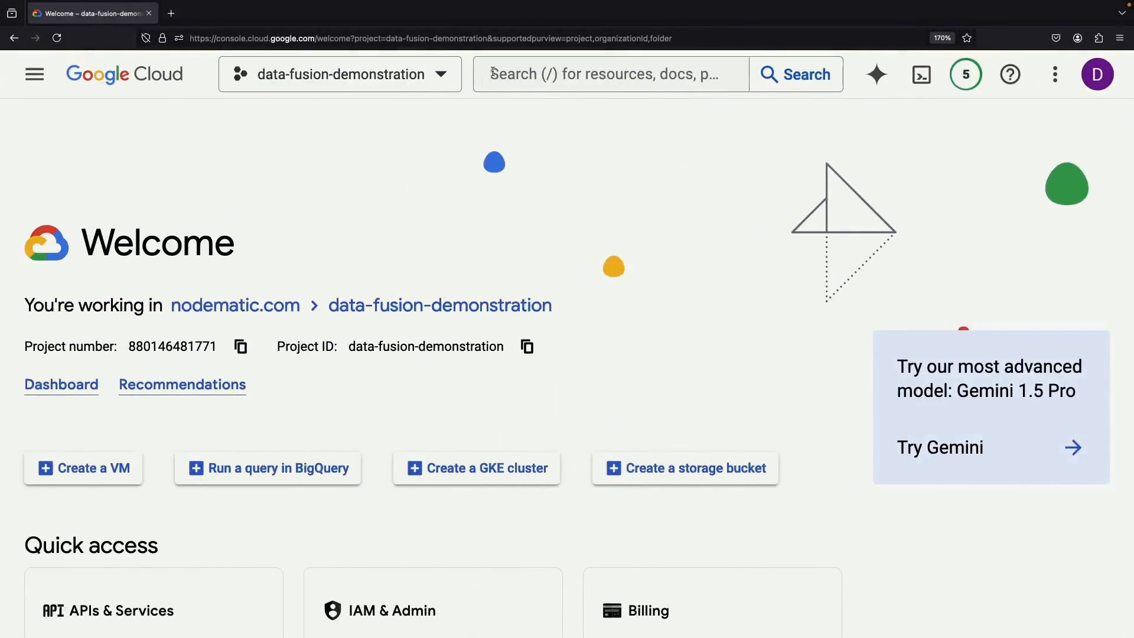
Step: Find Cloud Data Fusion in the console and enable its API
{"action": "type", "text": "data fusion"}
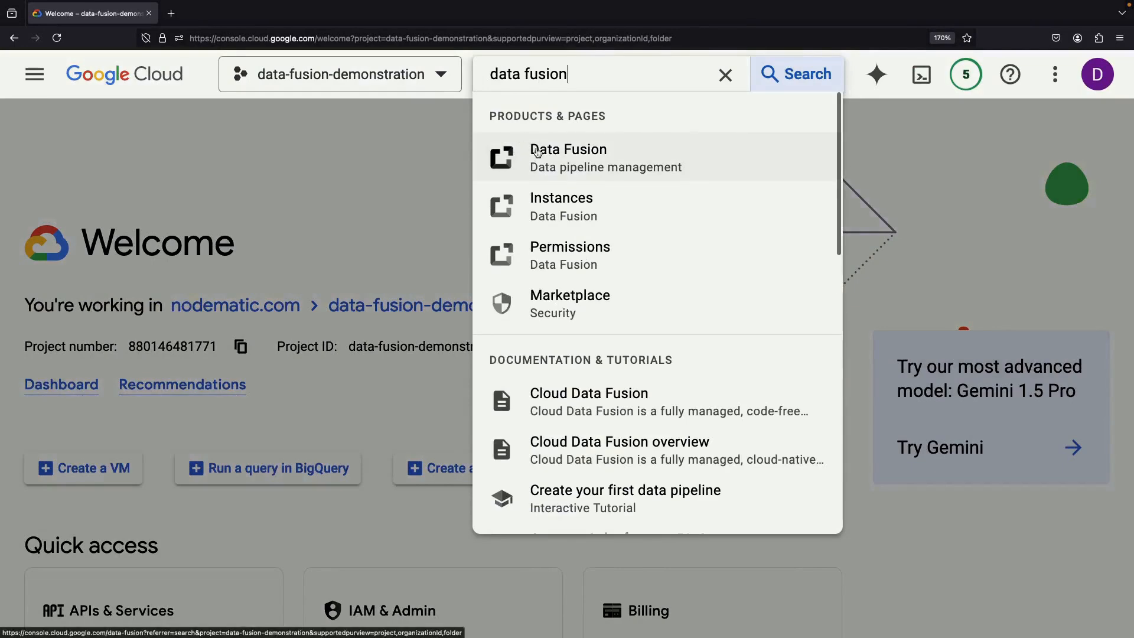
{"action": "left_click", "coordinate": [568, 158]}
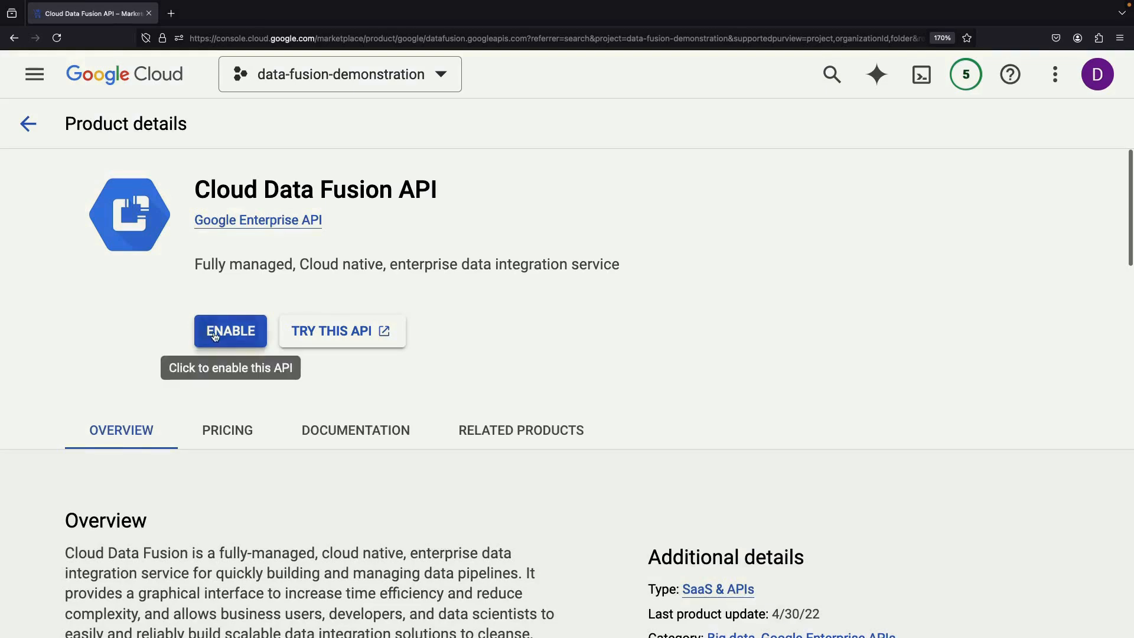
{"action": "left_click", "coordinate": [230, 330]}
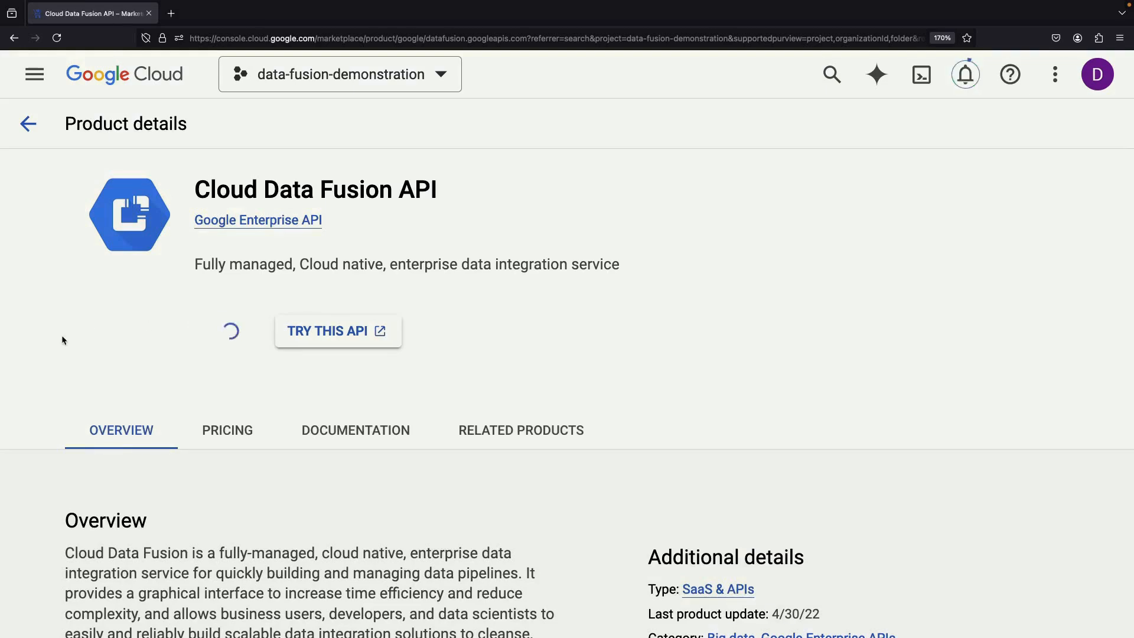
Step: Review the API pricing details and reach the Create instance page
{"action": "left_click", "coordinate": [227, 429]}
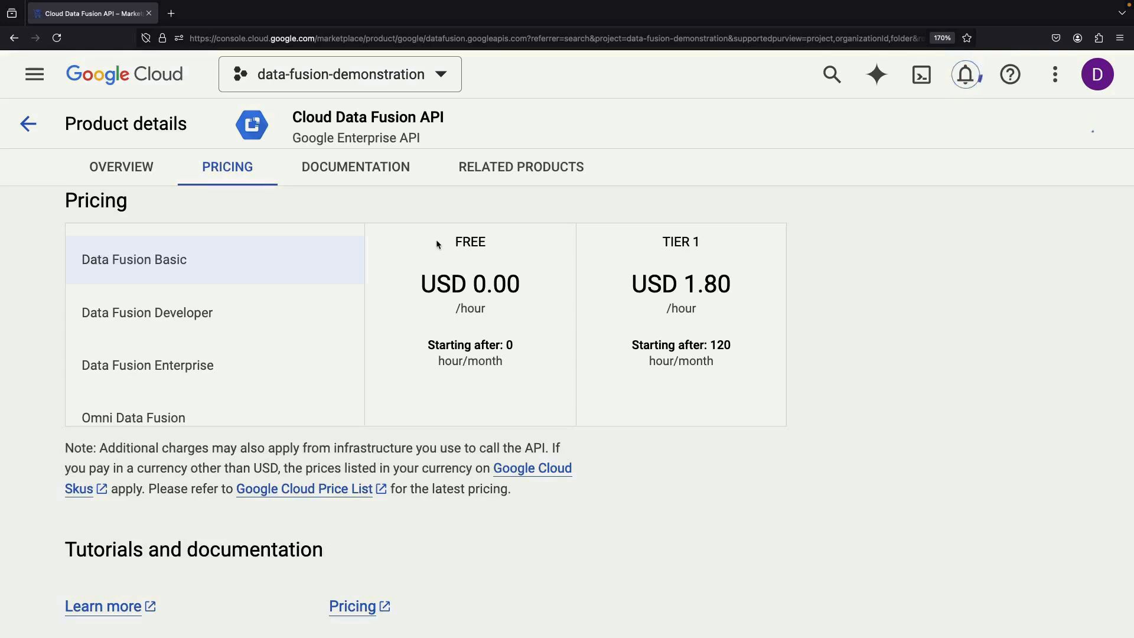
{"action": "left_click_drag", "start_coordinate": [453, 241], "coordinate": [502, 360]}
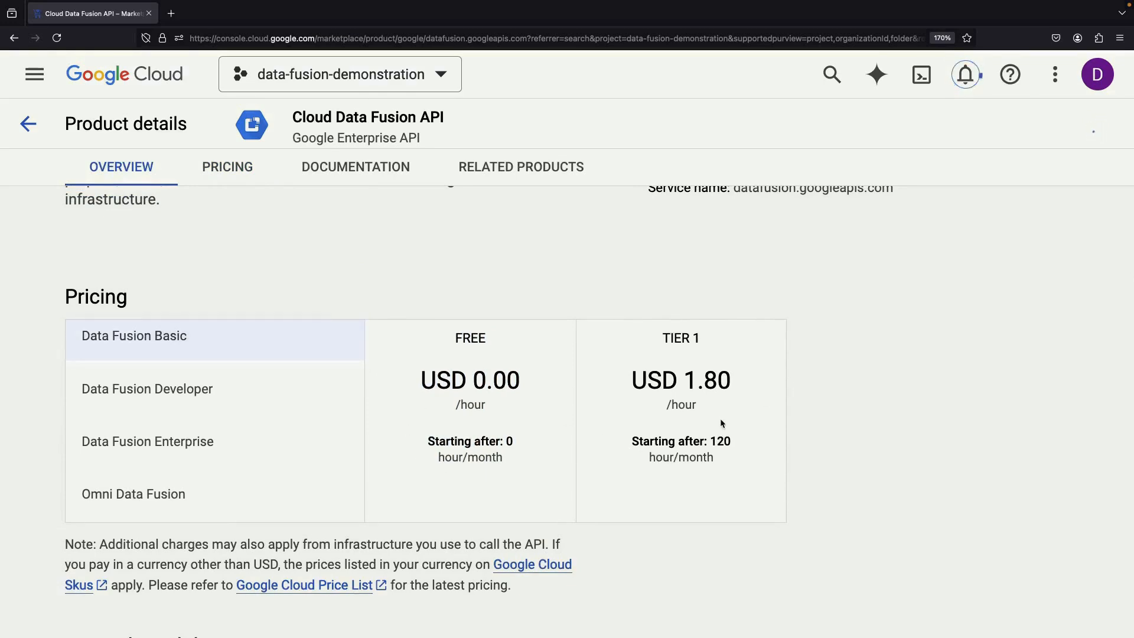
{"action": "double_click", "coordinate": [719, 441]}
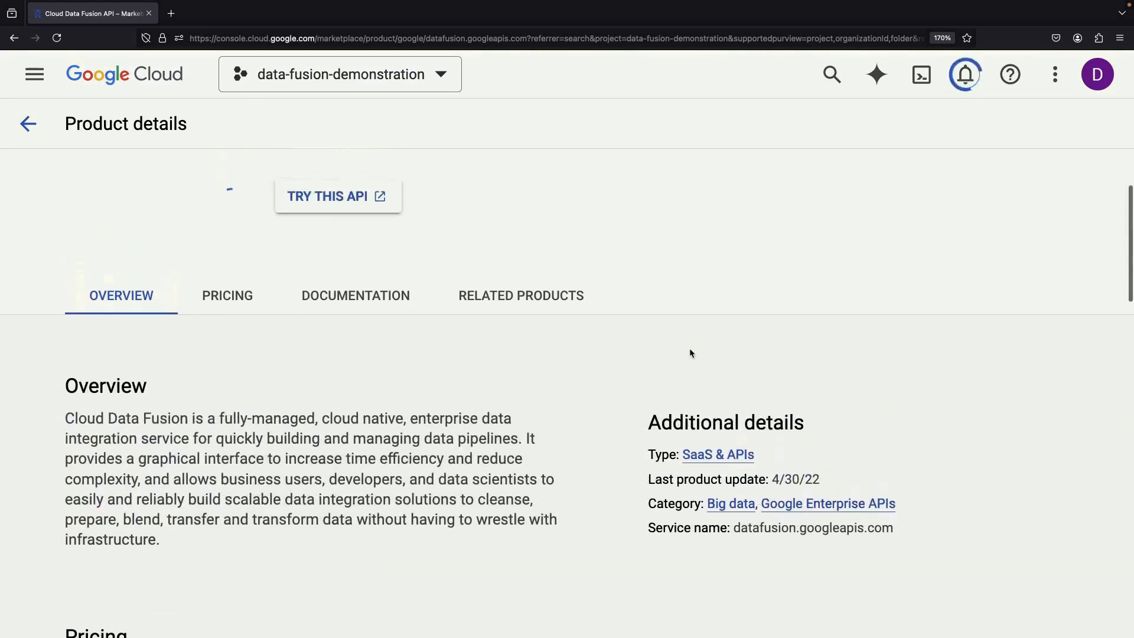
{"action": "left_click", "coordinate": [327, 196]}
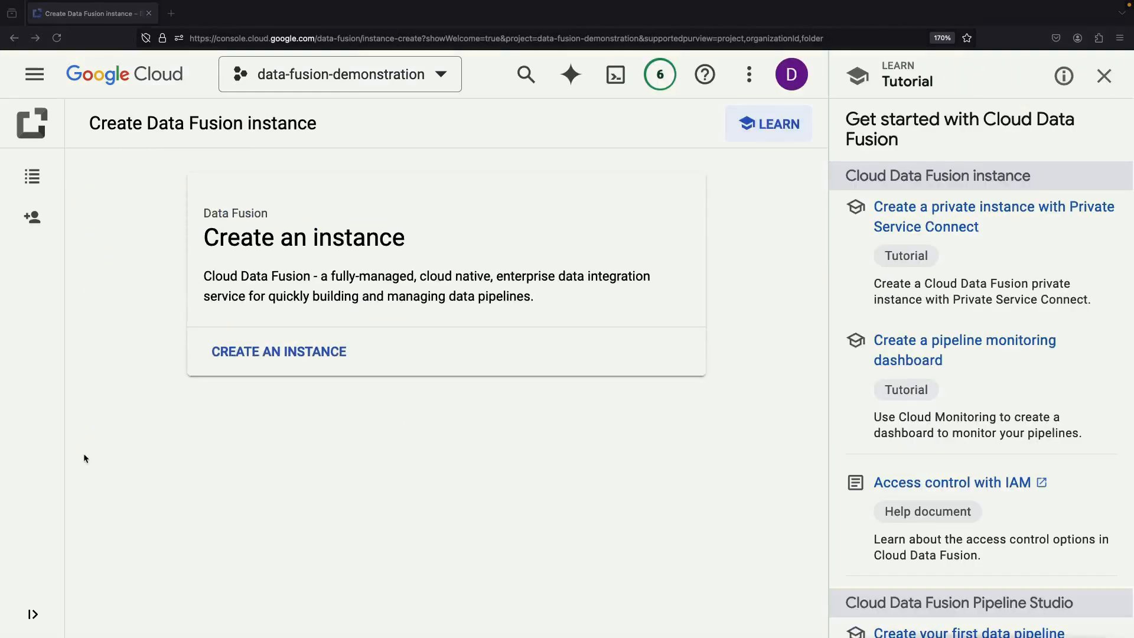
Step: Start an instance named demonstration in us-central1, keeping version 6.10.1
{"action": "left_click", "coordinate": [278, 351]}
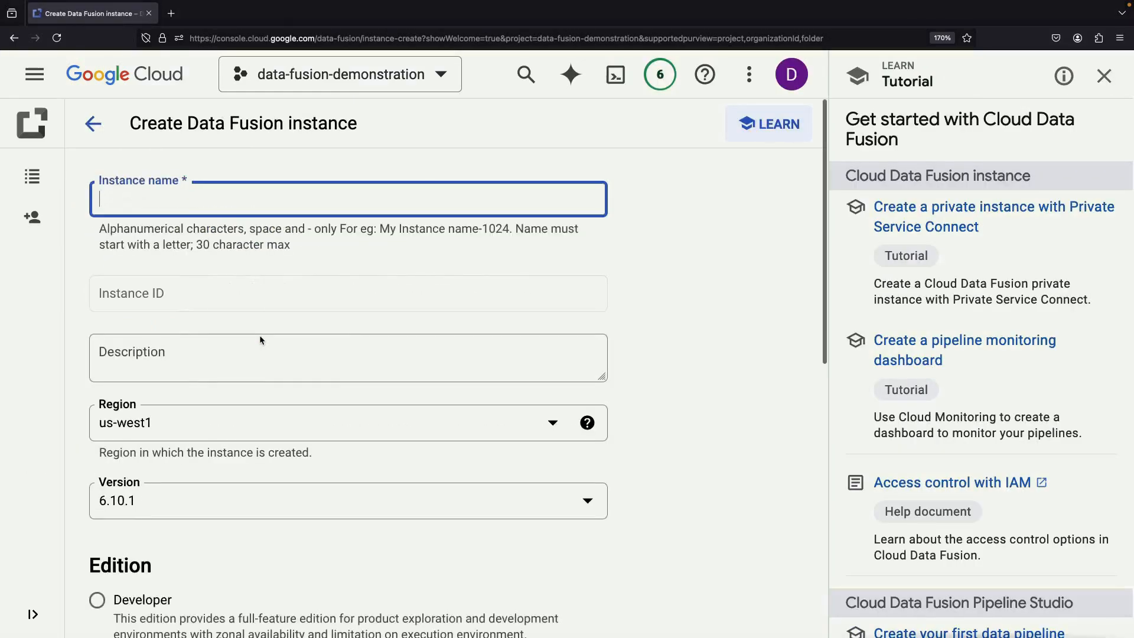
{"action": "type", "text": "demonstration"}
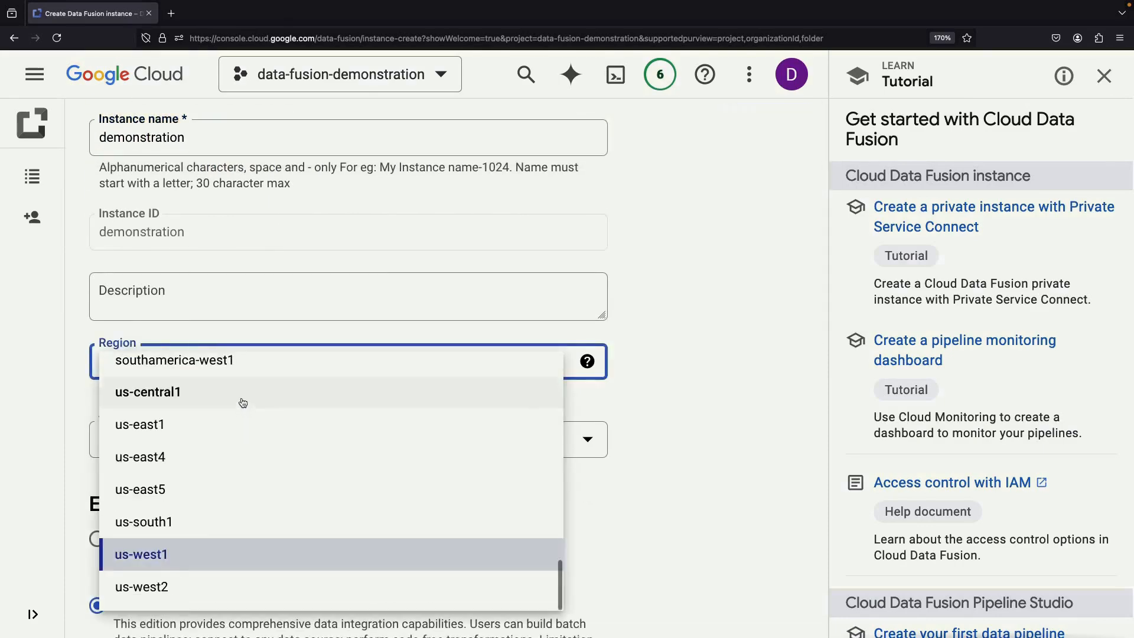
{"action": "left_click", "coordinate": [148, 391]}
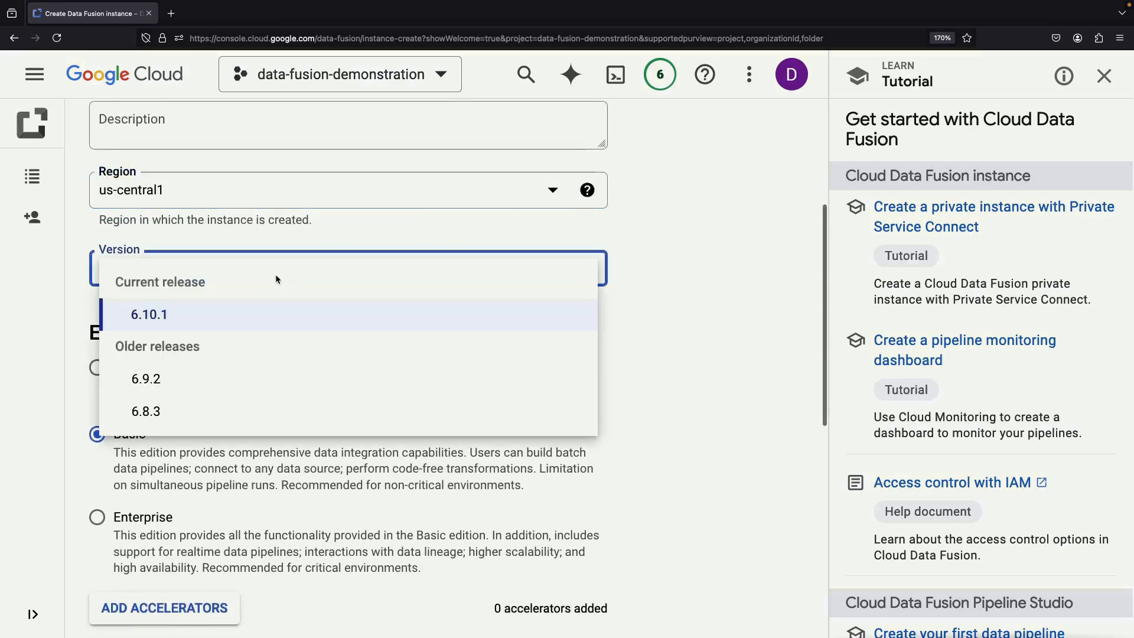
{"action": "left_click", "coordinate": [149, 313]}
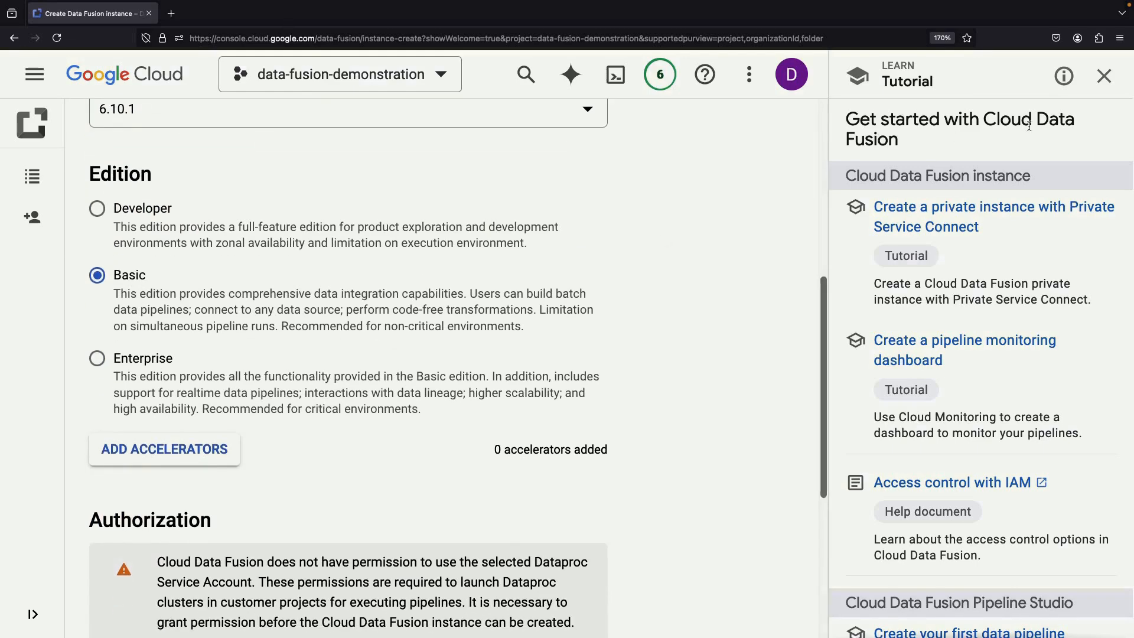
Step: Grant Dataproc service account permission, enable Dataplex lineage, and create the instance
{"action": "left_click", "coordinate": [164, 449]}
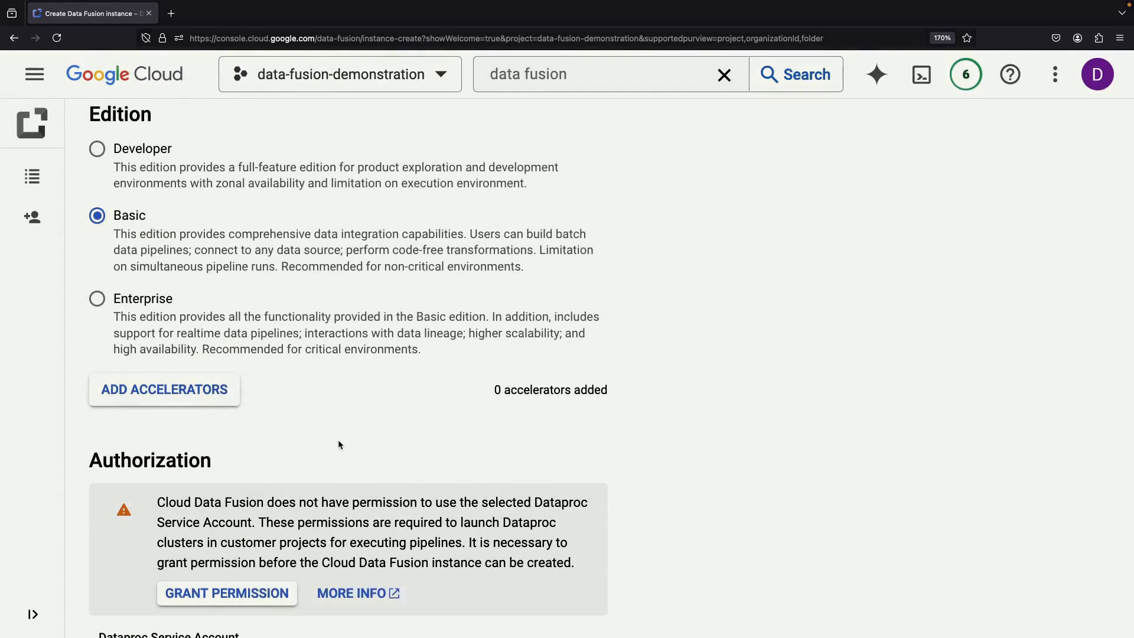
{"action": "scroll", "scroll_direction": "down", "scroll_amount": 3}
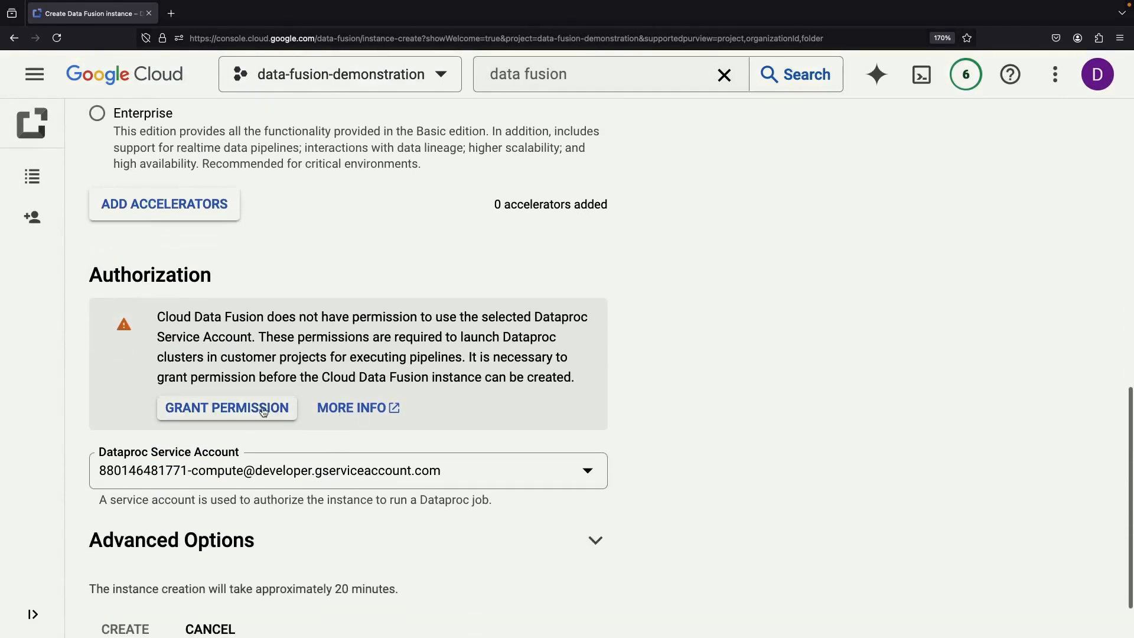
{"action": "left_click", "coordinate": [225, 407]}
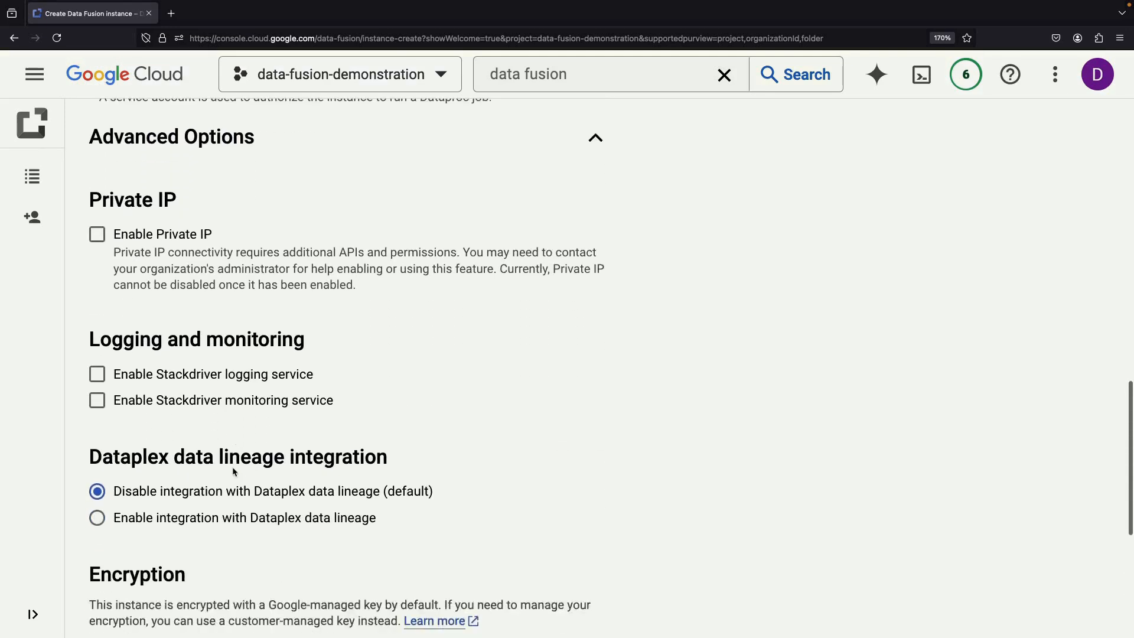
{"action": "scroll", "scroll_direction": "down", "scroll_amount": 3}
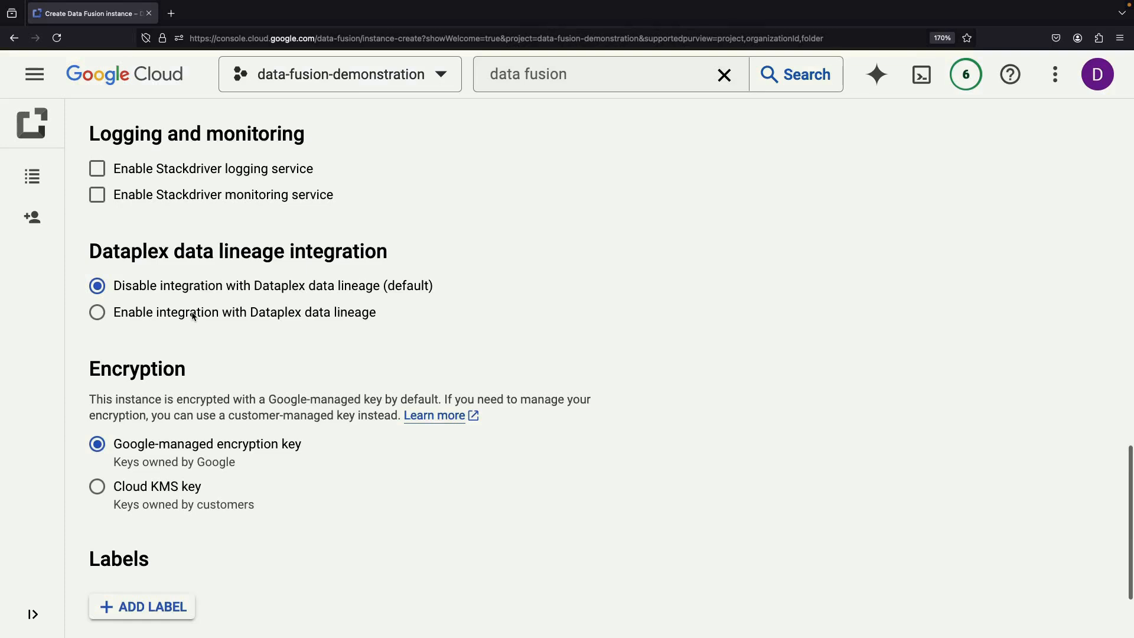
{"action": "left_click", "coordinate": [97, 312]}
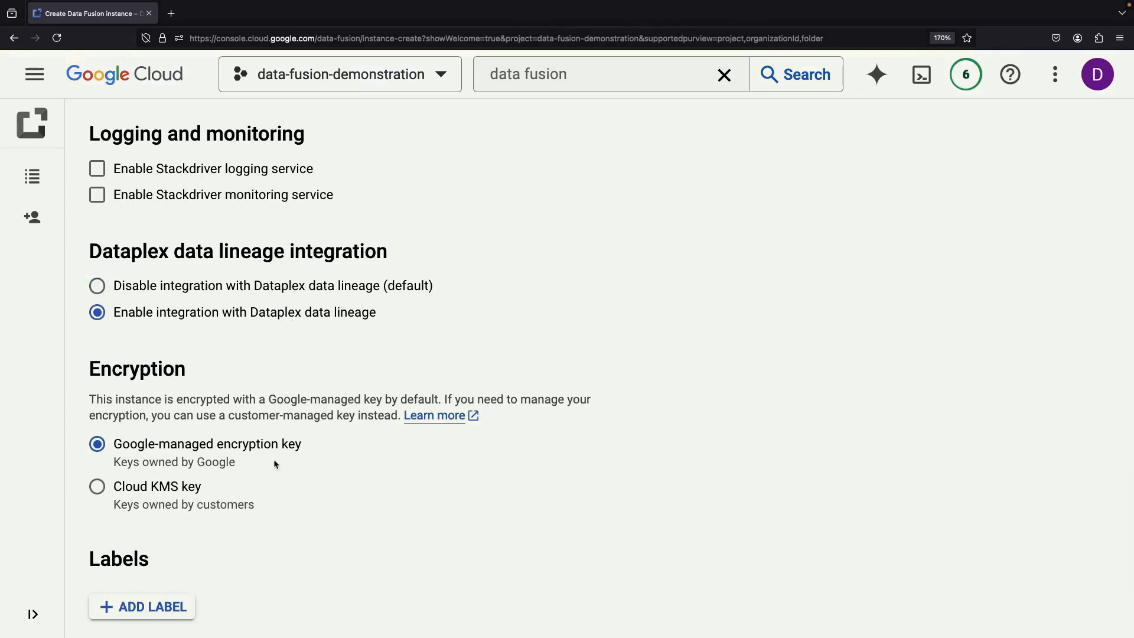
{"action": "scroll", "scroll_direction": "down", "scroll_amount": 3}
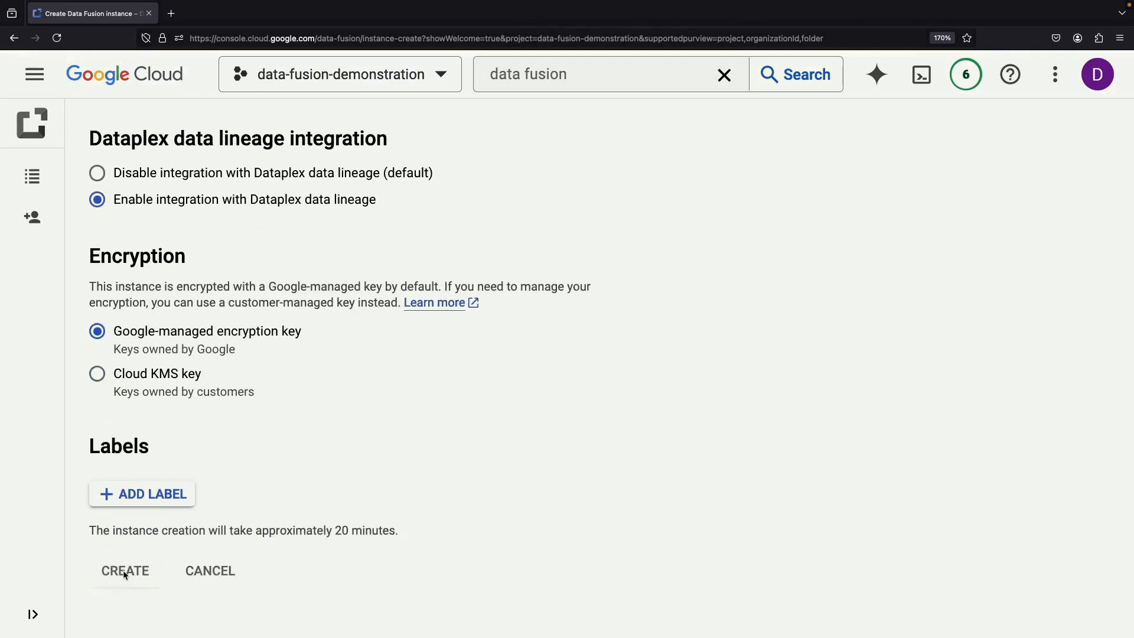
{"action": "left_click", "coordinate": [124, 570]}
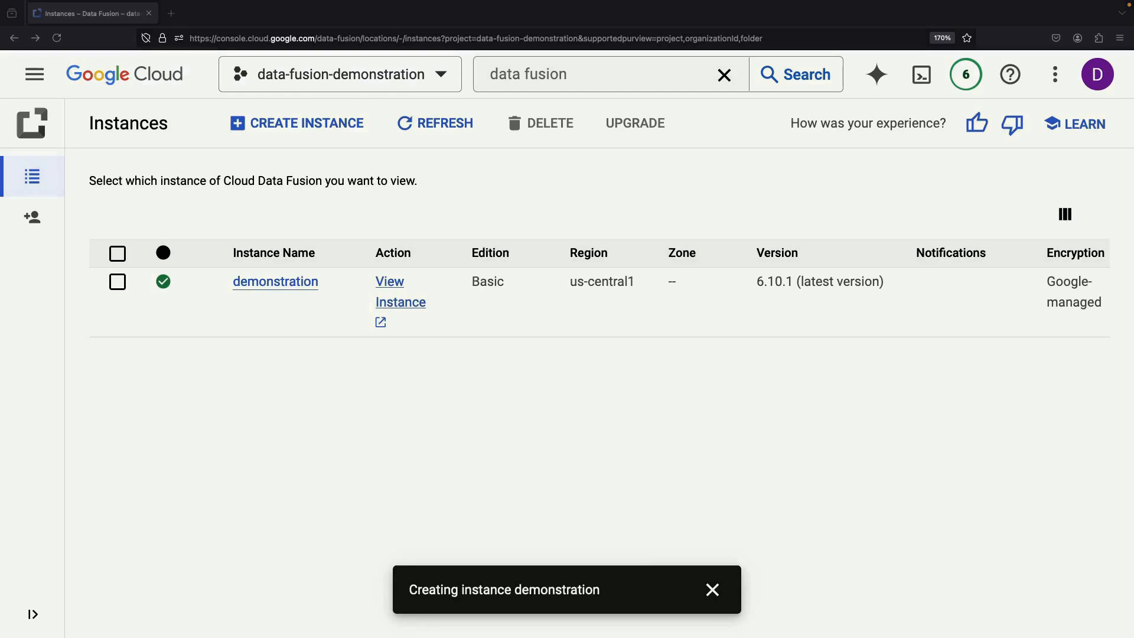
Step: Dismiss the creation notice, view the demonstration instance, and accept the cookie banner
{"action": "left_click", "coordinate": [711, 589]}
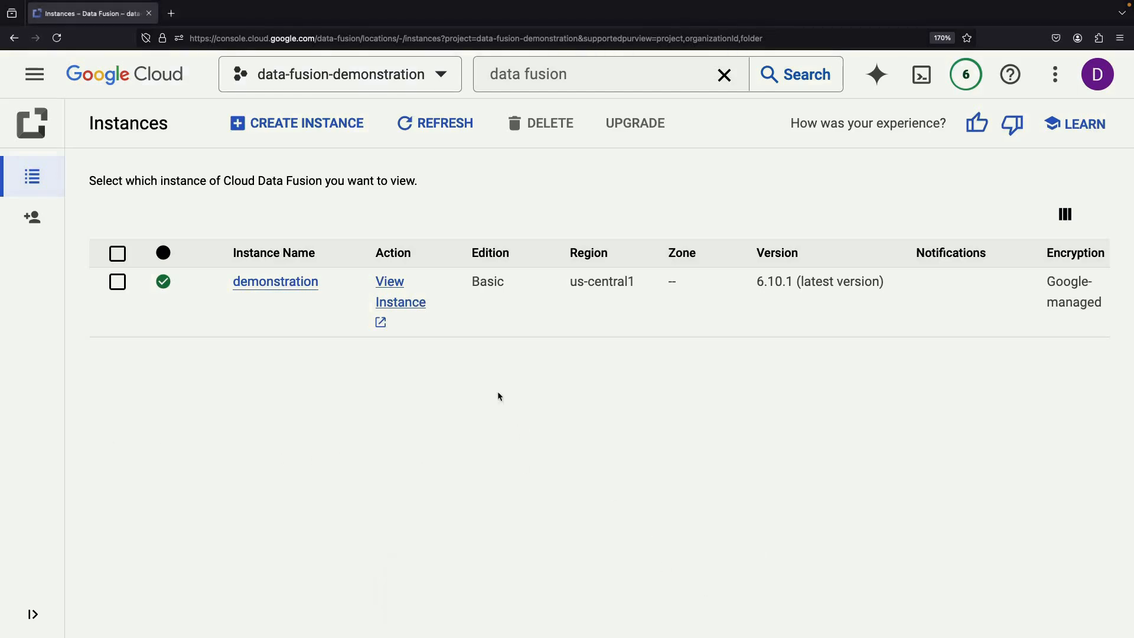
{"action": "left_click", "coordinate": [399, 291]}
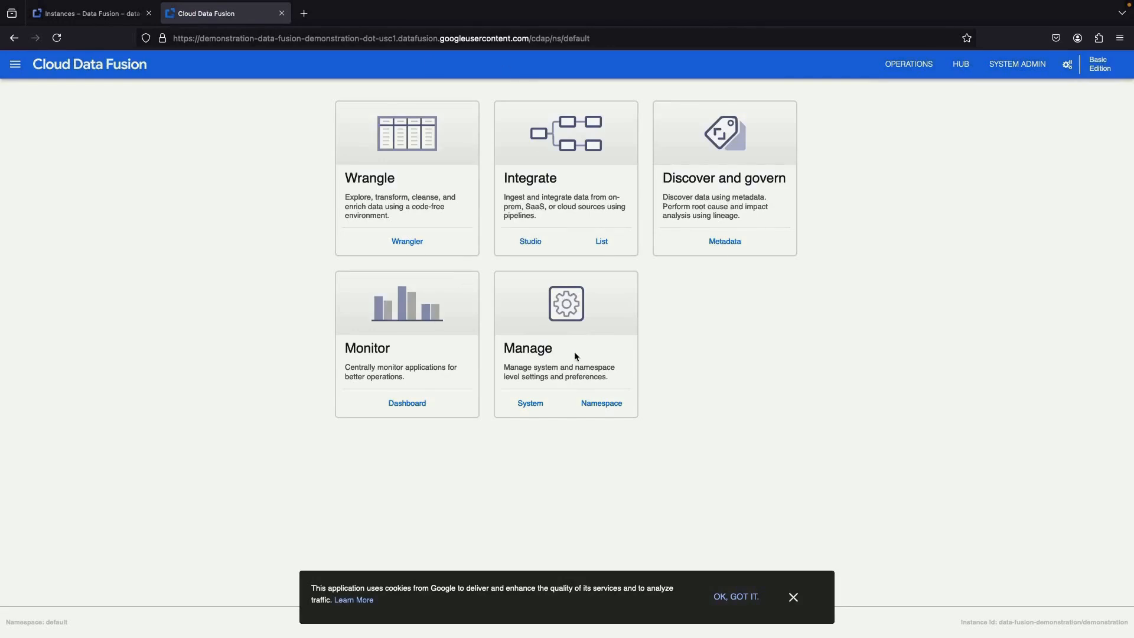
{"action": "left_click", "coordinate": [734, 597]}
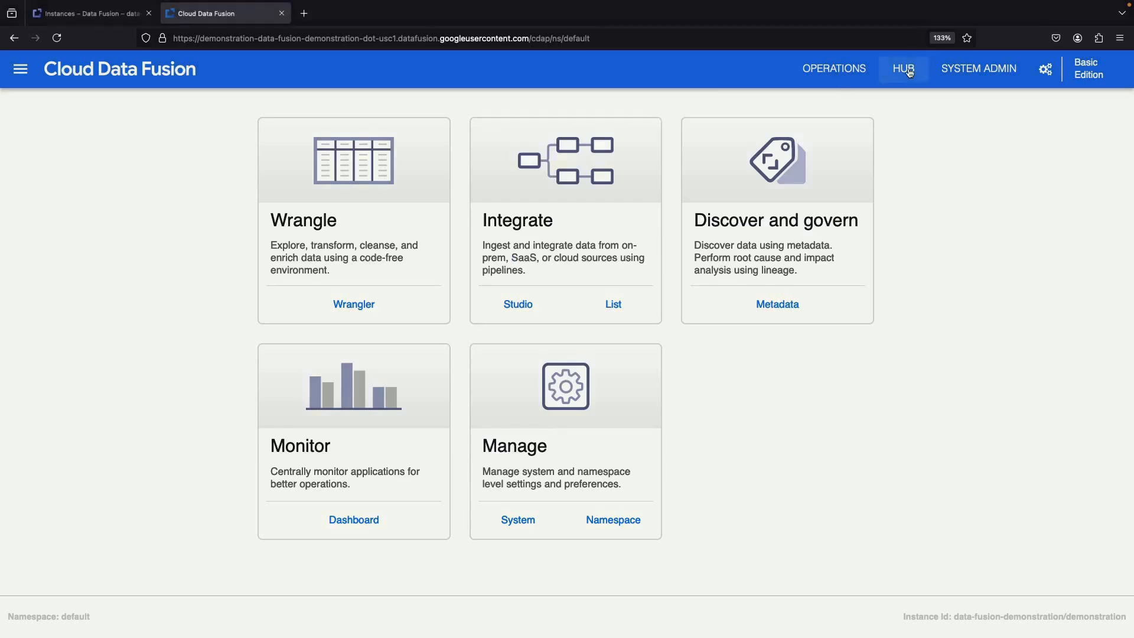
Step: Create DataFusionQuickstart from the Hub's Cloud Data Fusion Quickstart, then go to Studio
{"action": "left_click", "coordinate": [903, 67]}
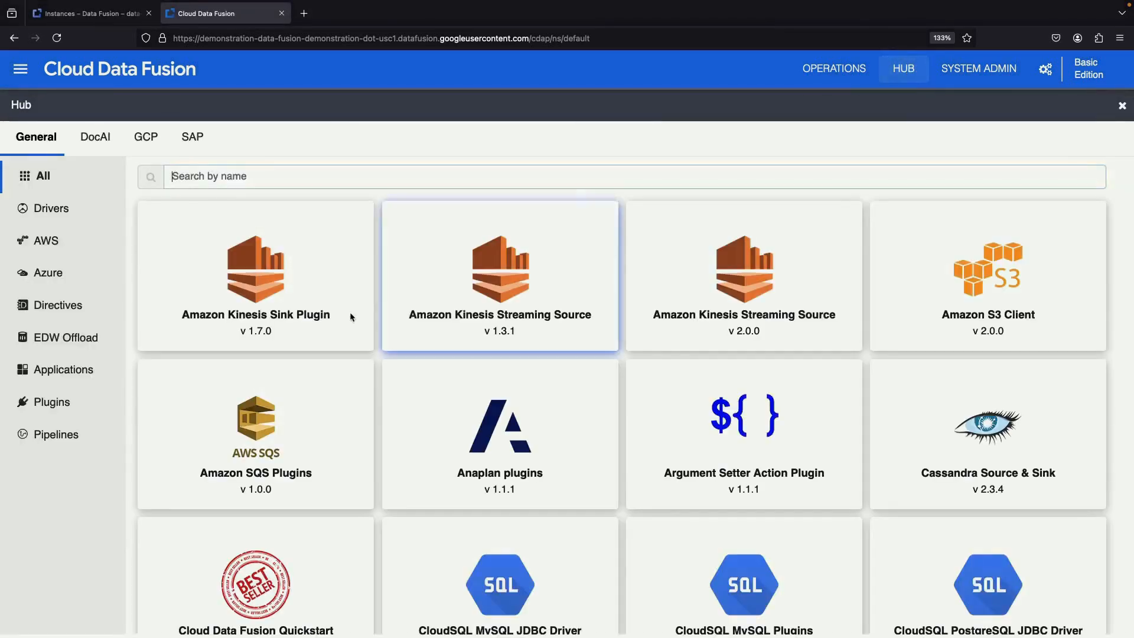
{"action": "left_click", "coordinate": [59, 434]}
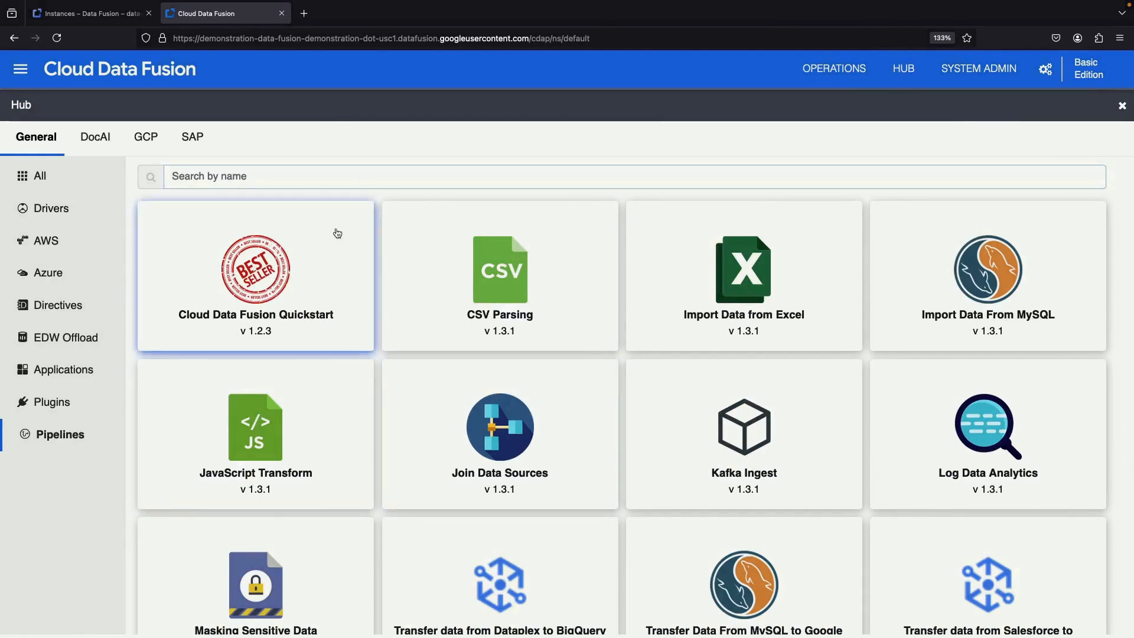
{"action": "left_click", "coordinate": [255, 271]}
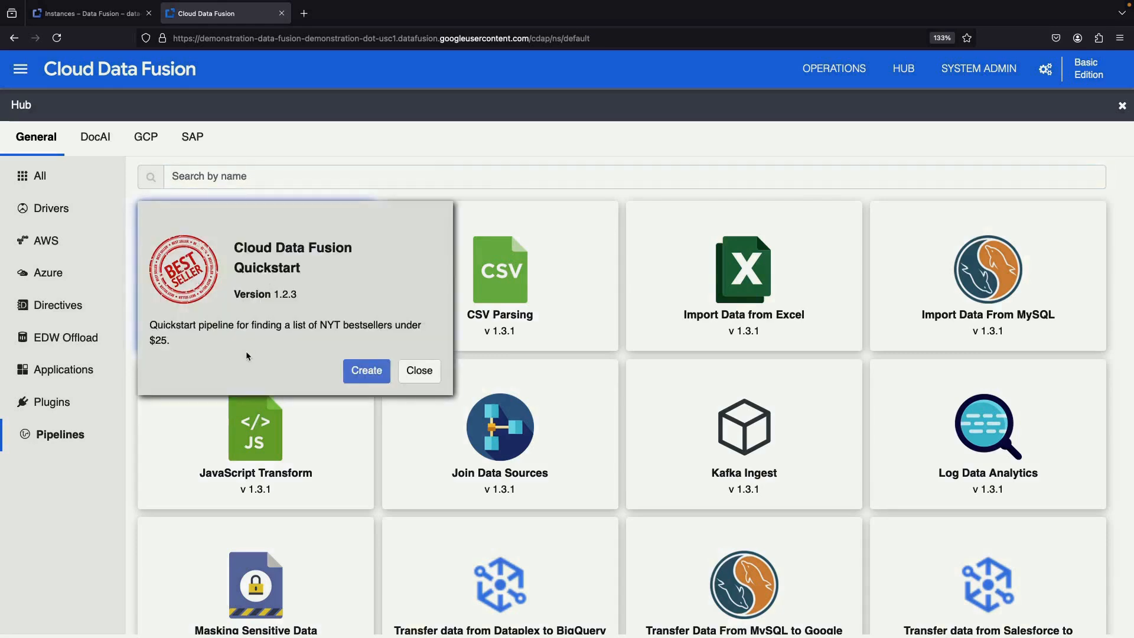
{"action": "left_click", "coordinate": [366, 370]}
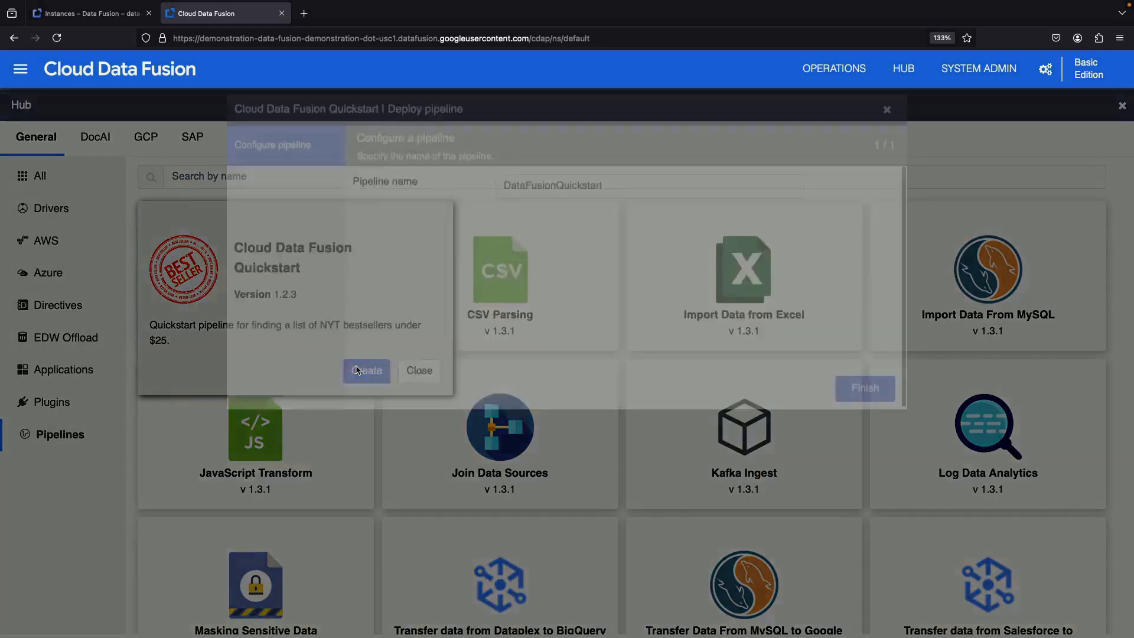
{"action": "left_click", "coordinate": [366, 370]}
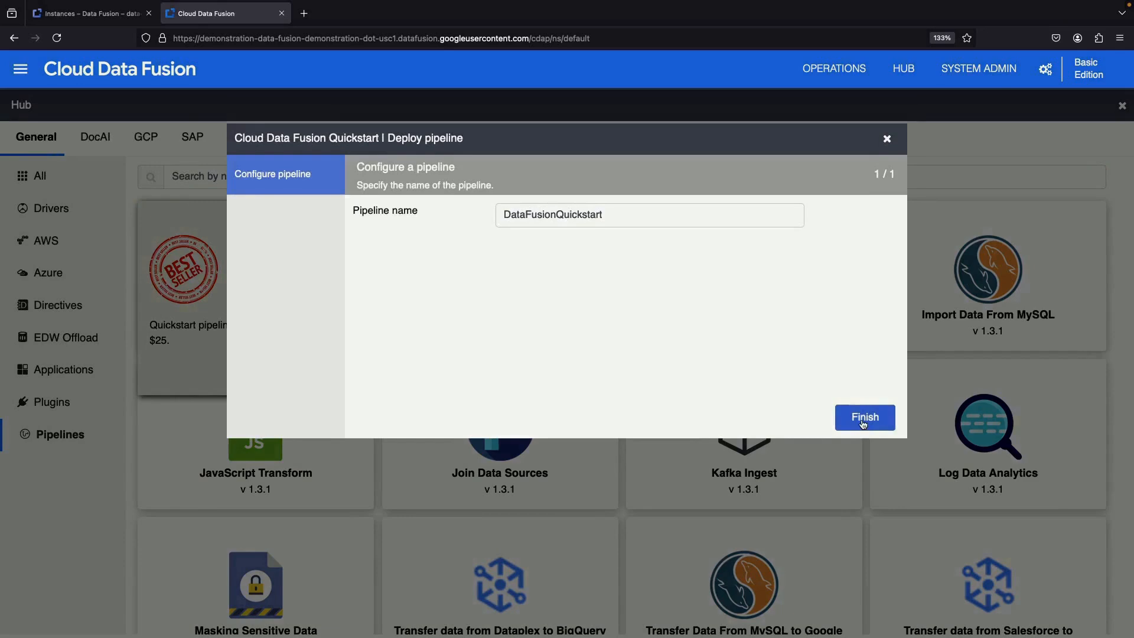
{"action": "left_click", "coordinate": [864, 418]}
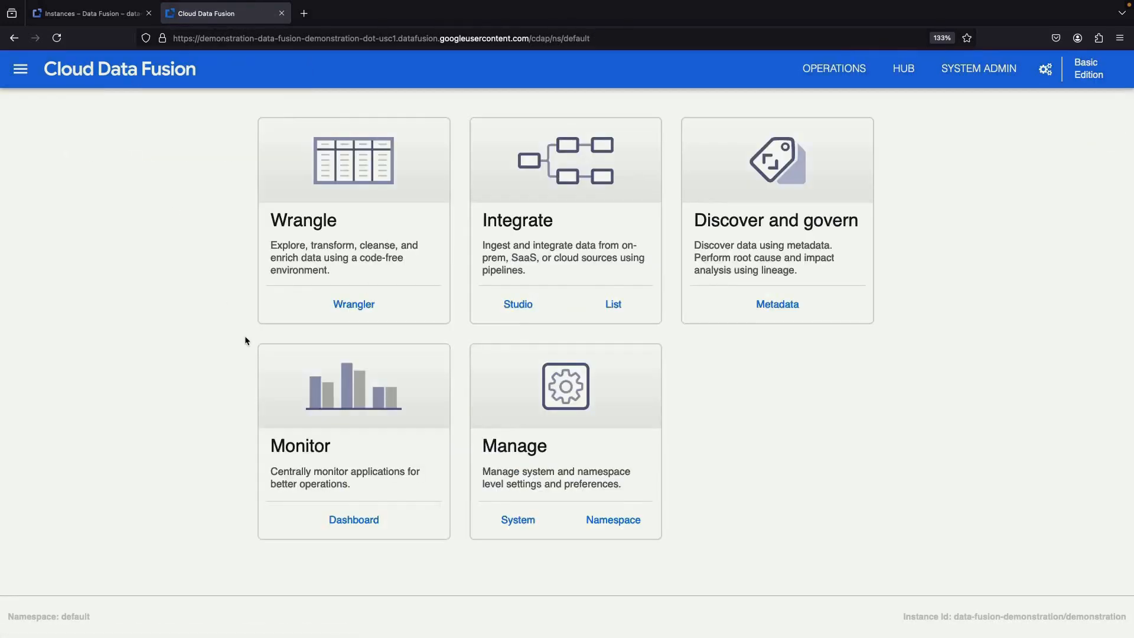
{"action": "left_click", "coordinate": [518, 303]}
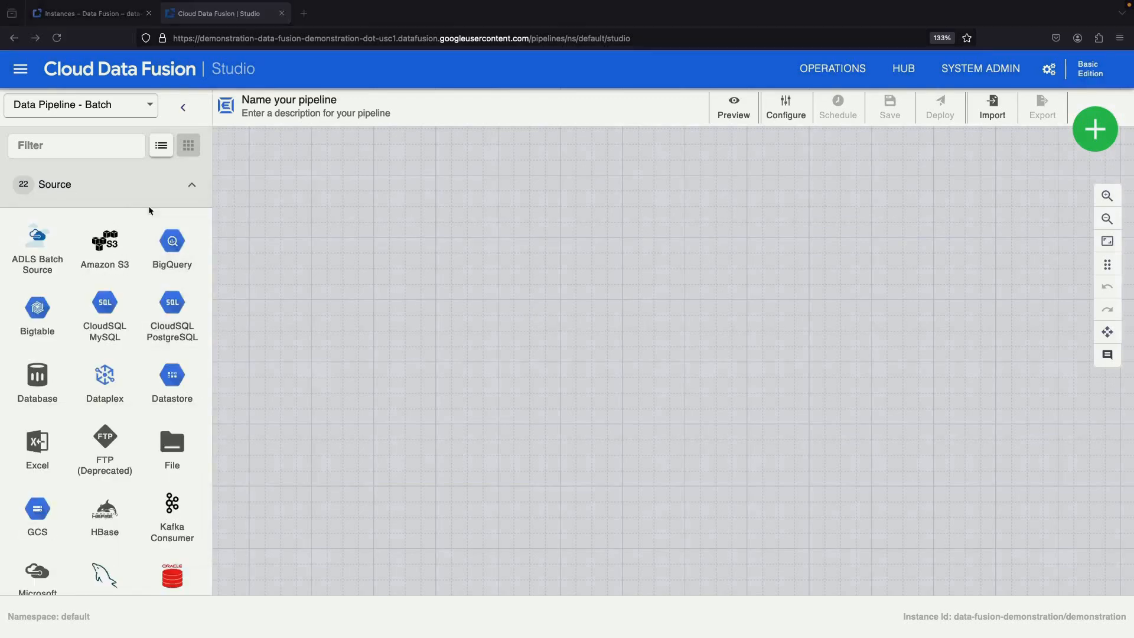
Step: Load the DataFusionQuickstart draft from Pipeline > List > Drafts
{"action": "left_click", "coordinate": [19, 69]}
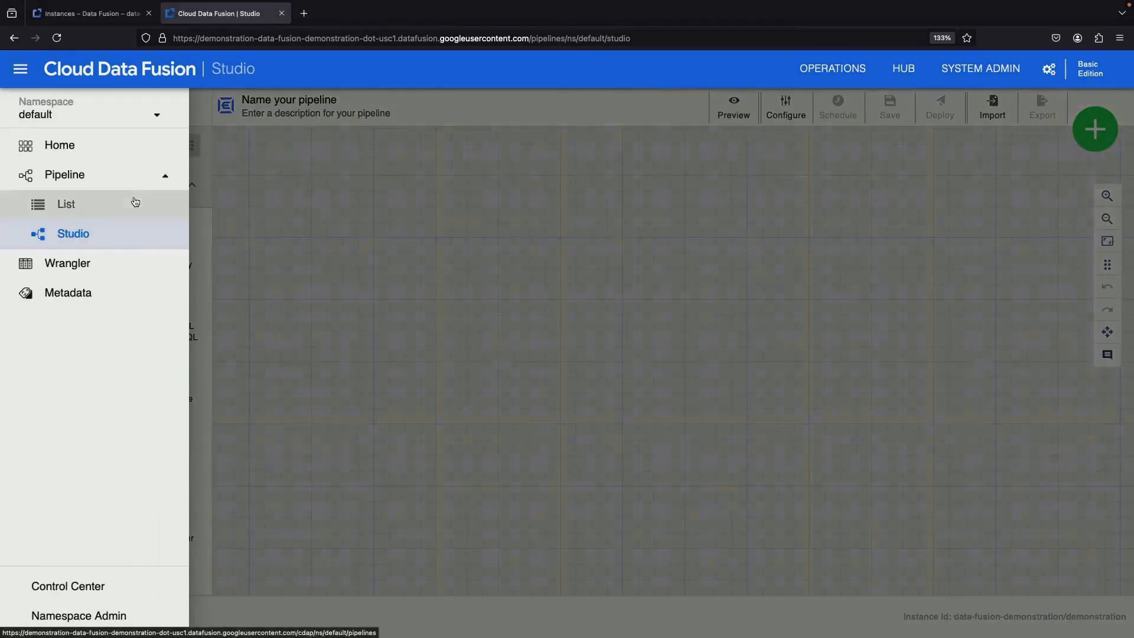
{"action": "left_click", "coordinate": [65, 204]}
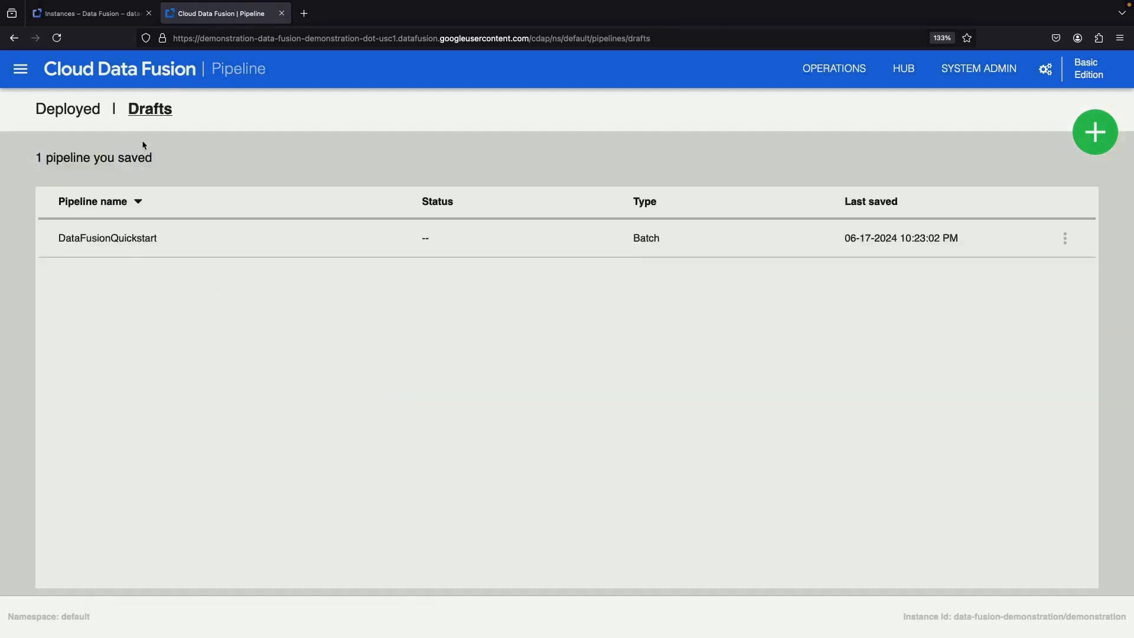
{"action": "left_click", "coordinate": [107, 238]}
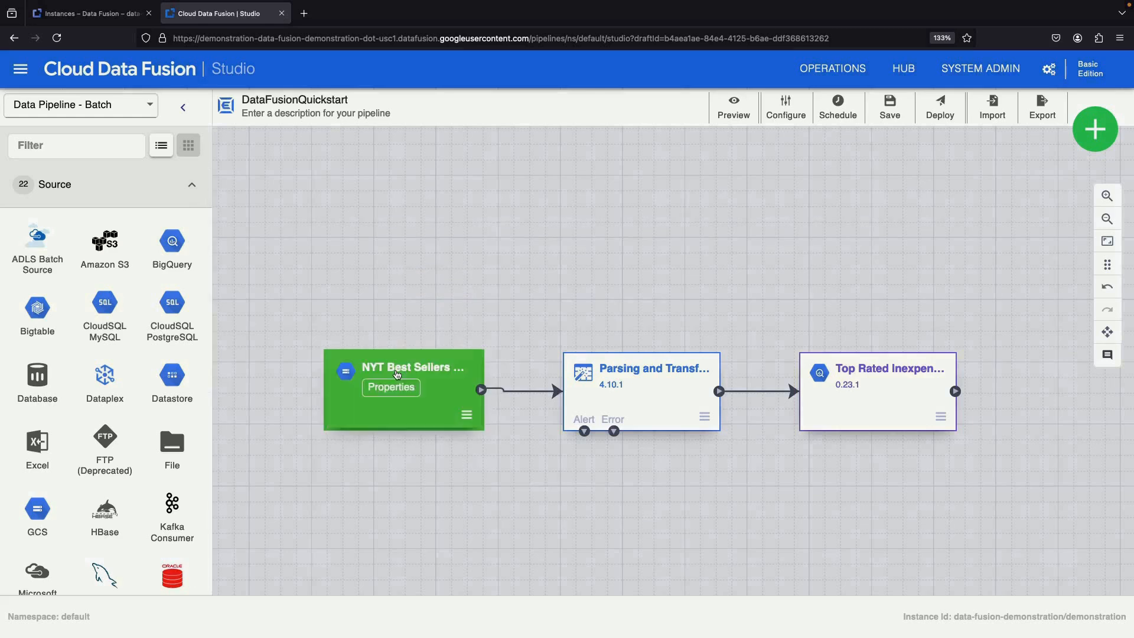
{"action": "mouse_move", "coordinate": [345, 371]}
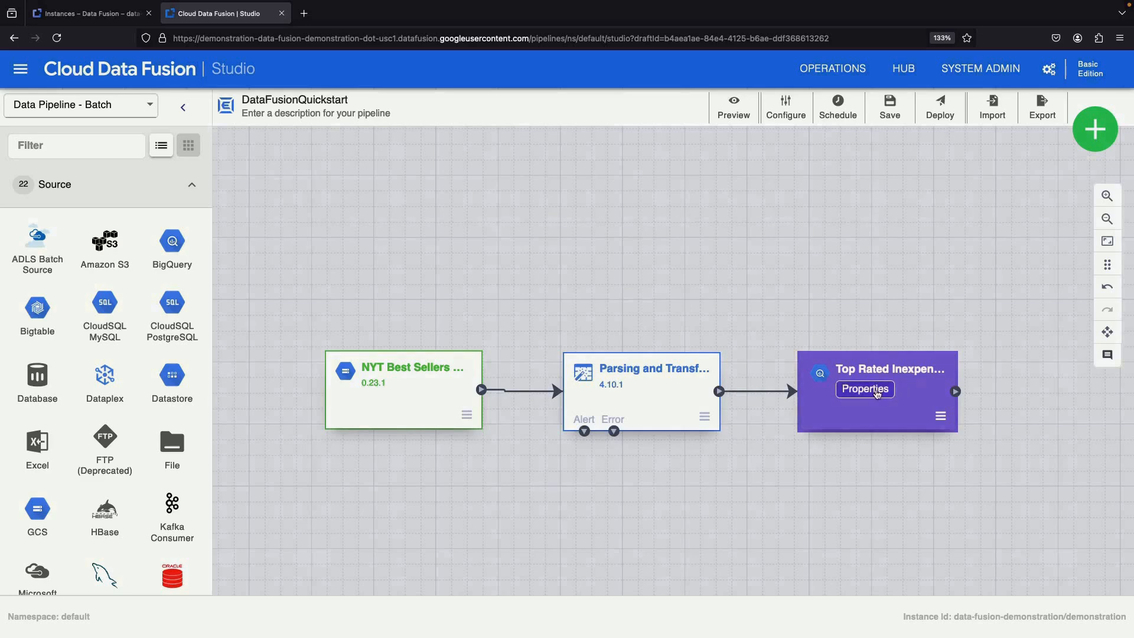
{"action": "left_click", "coordinate": [864, 389]}
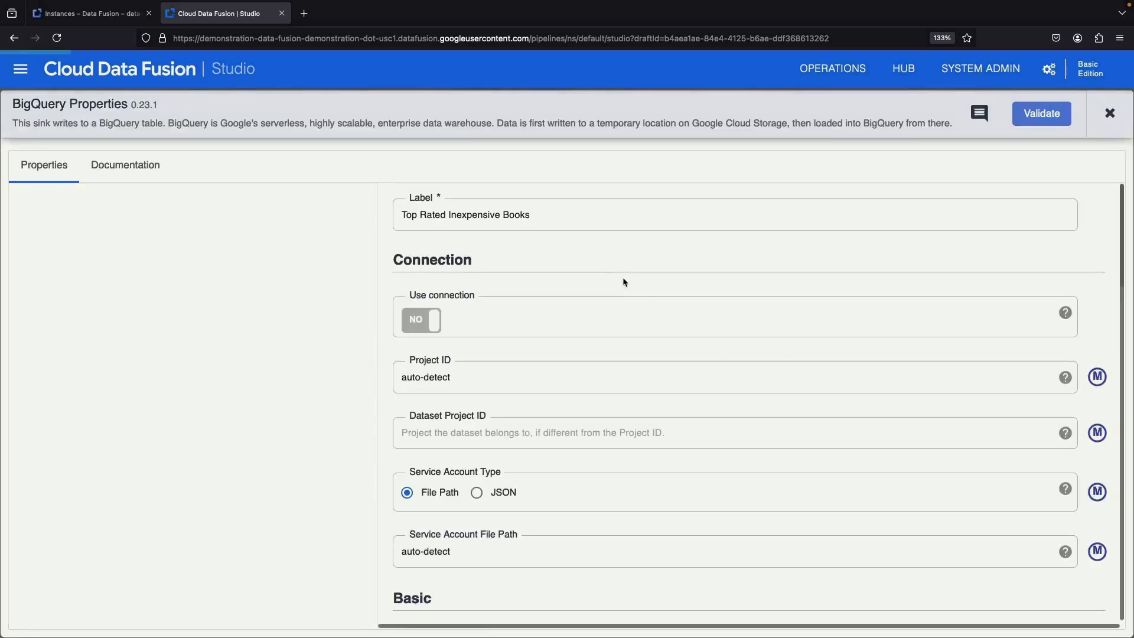
{"action": "scroll", "scroll_direction": "down", "scroll_amount": 3}
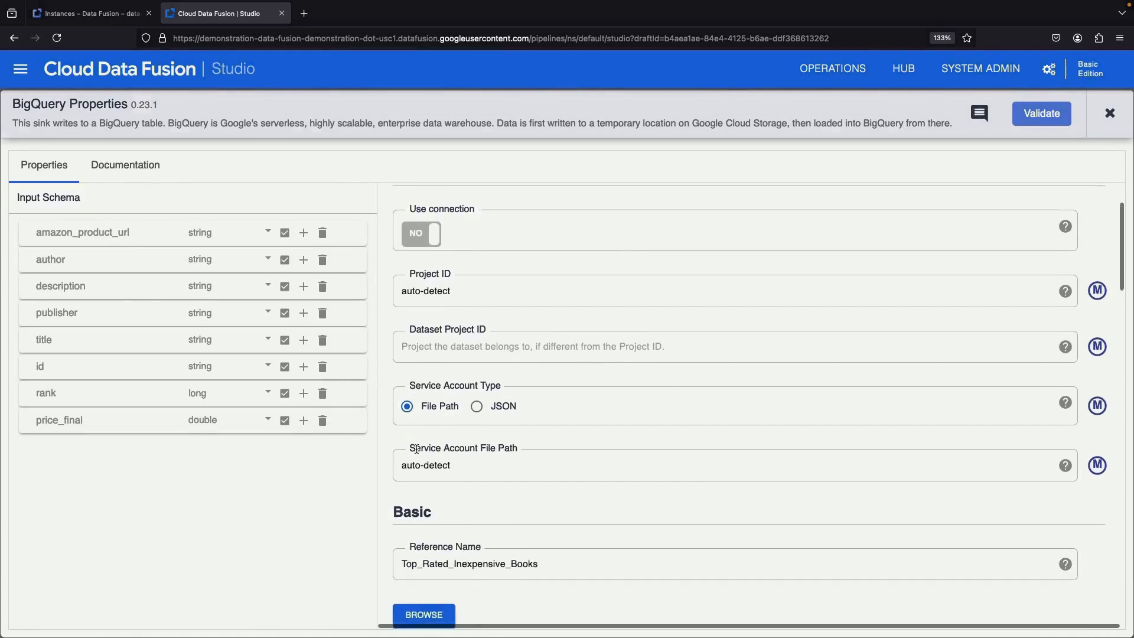
{"action": "scroll", "scroll_direction": "down", "scroll_amount": 3}
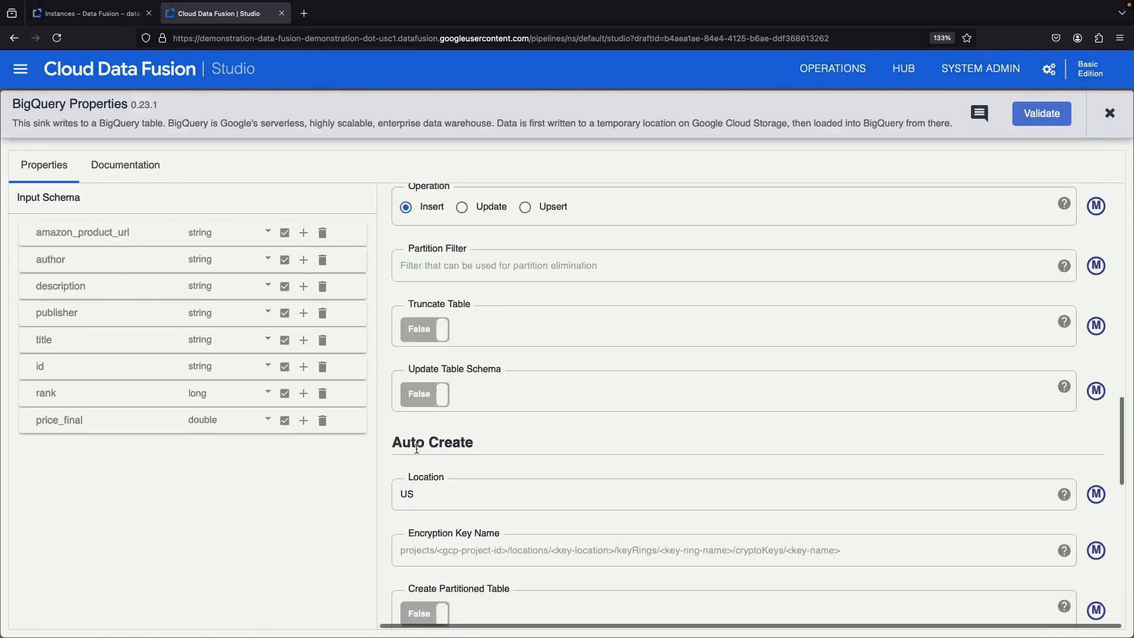
{"action": "left_click", "coordinate": [1110, 113]}
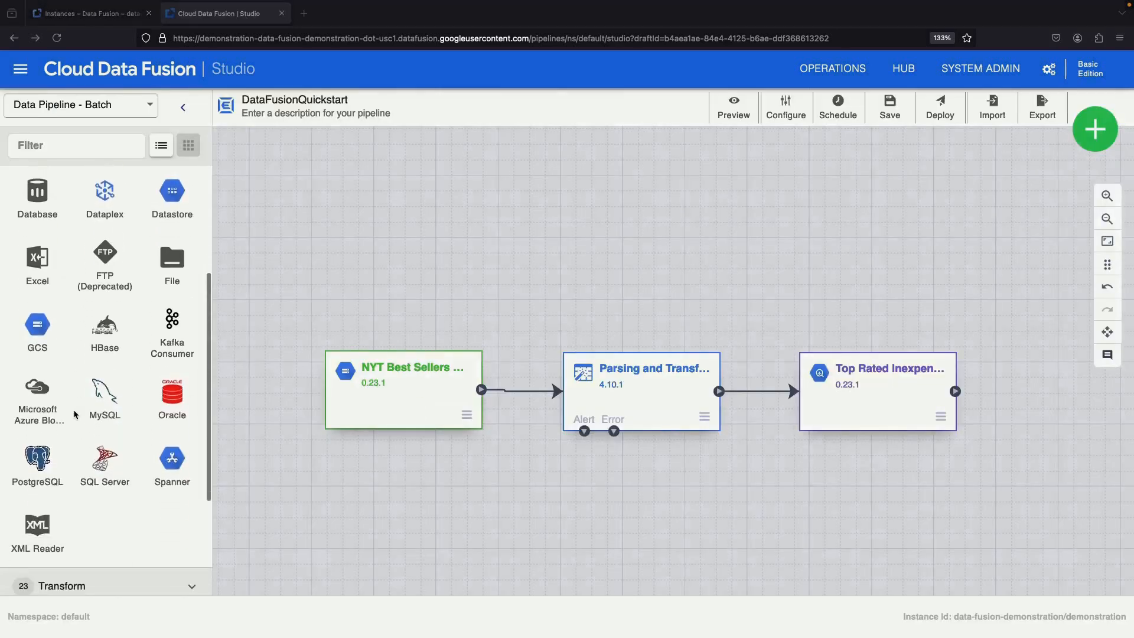
Step: Bring up the Hub from the top navigation bar over Studio
{"action": "left_click", "coordinate": [61, 585]}
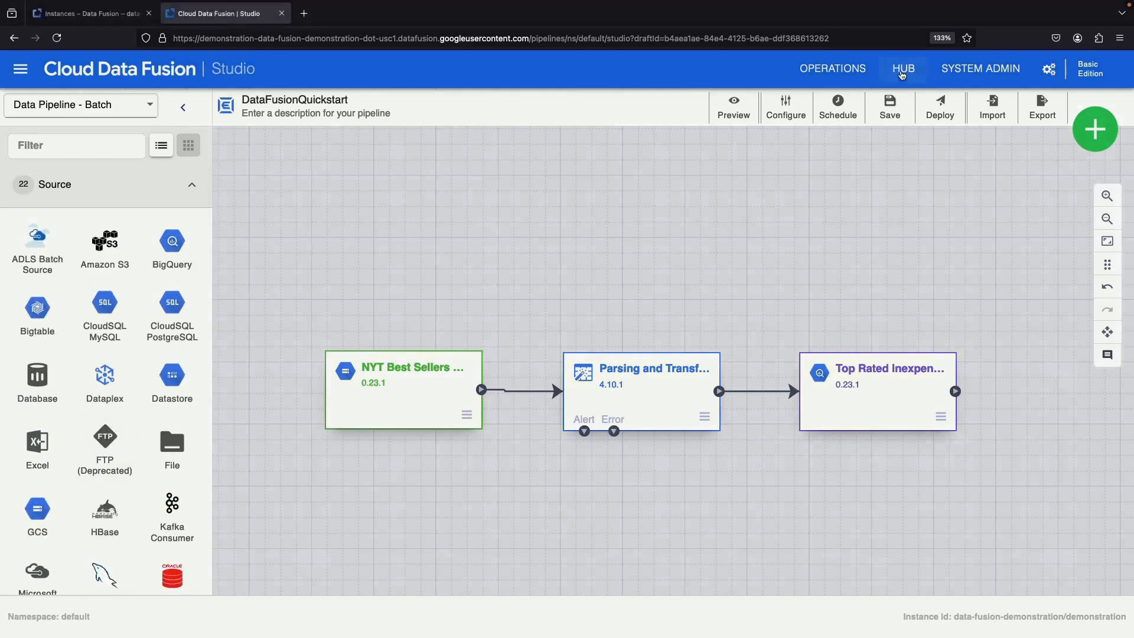
{"action": "left_click", "coordinate": [902, 68]}
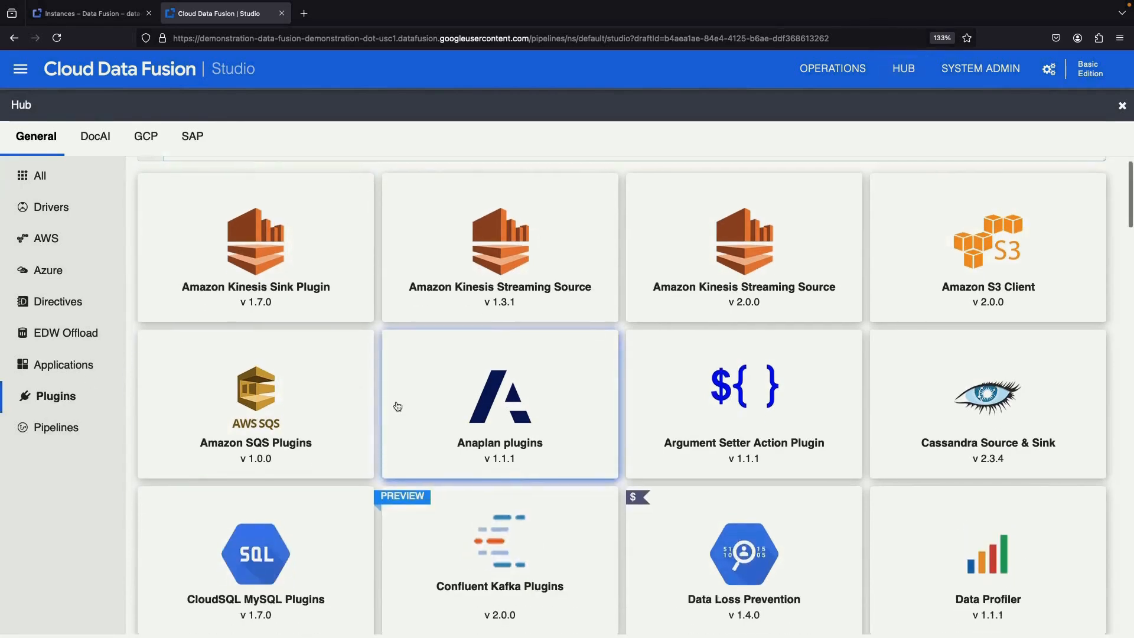
Step: Browse the Hub's plugin list, then close the Hub back to the pipeline
{"action": "scroll", "scroll_direction": "down", "scroll_amount": 3}
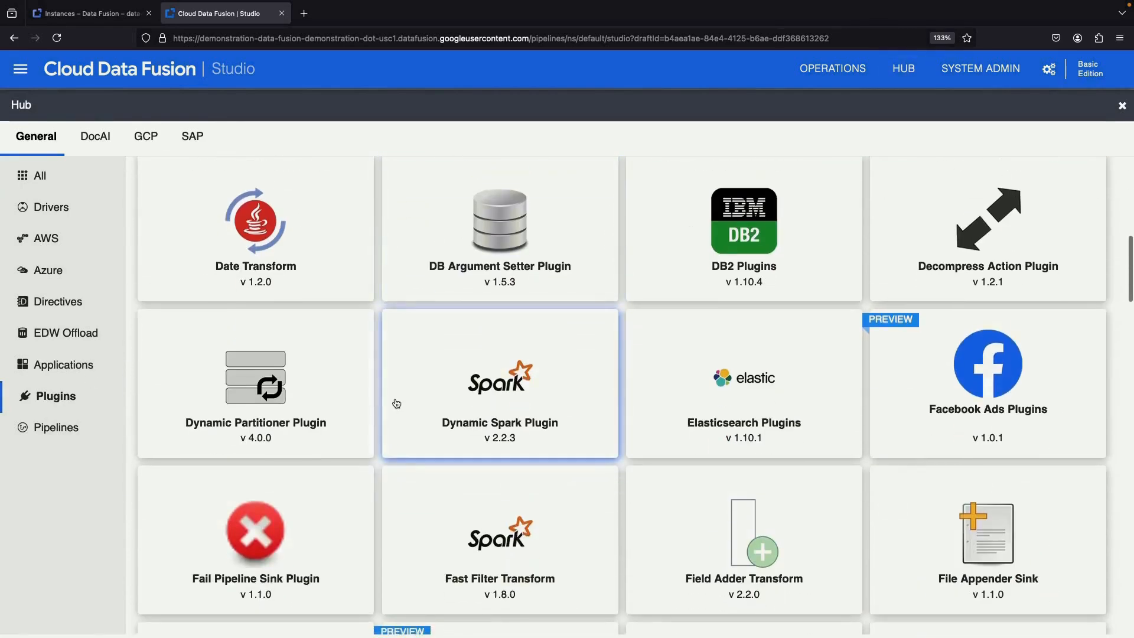
{"action": "scroll", "scroll_direction": "down", "scroll_amount": 3}
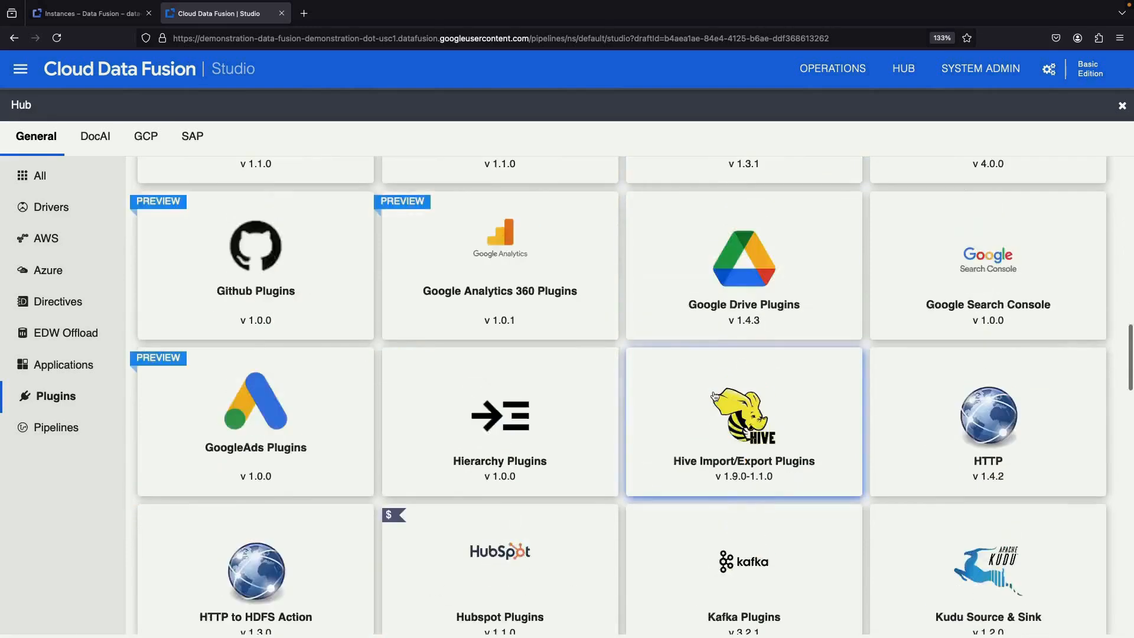
{"action": "scroll", "scroll_direction": "down", "scroll_amount": 3}
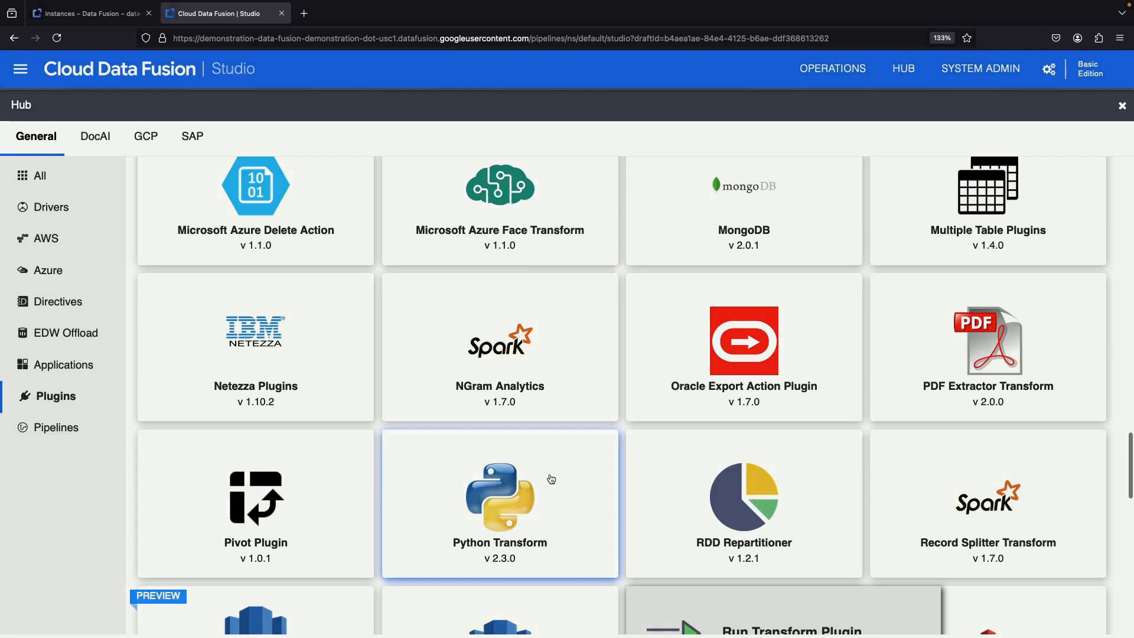
{"action": "left_click", "coordinate": [499, 502]}
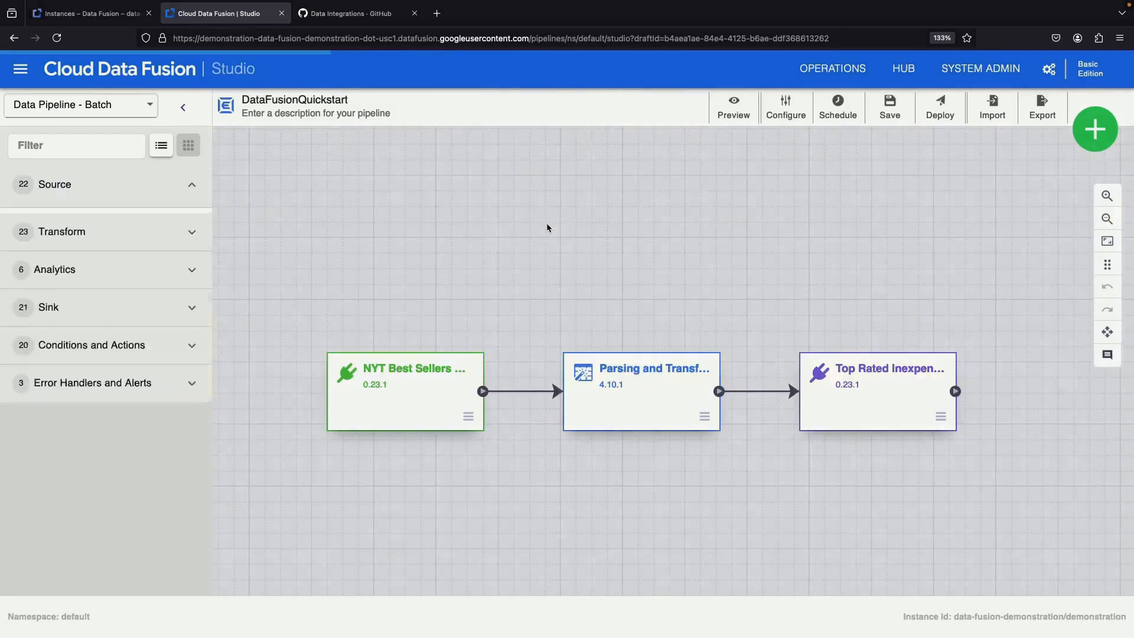
Step: Deploy DataFusionQuickstart, review its Pushdown and alert settings, then start a run
{"action": "left_click", "coordinate": [939, 106]}
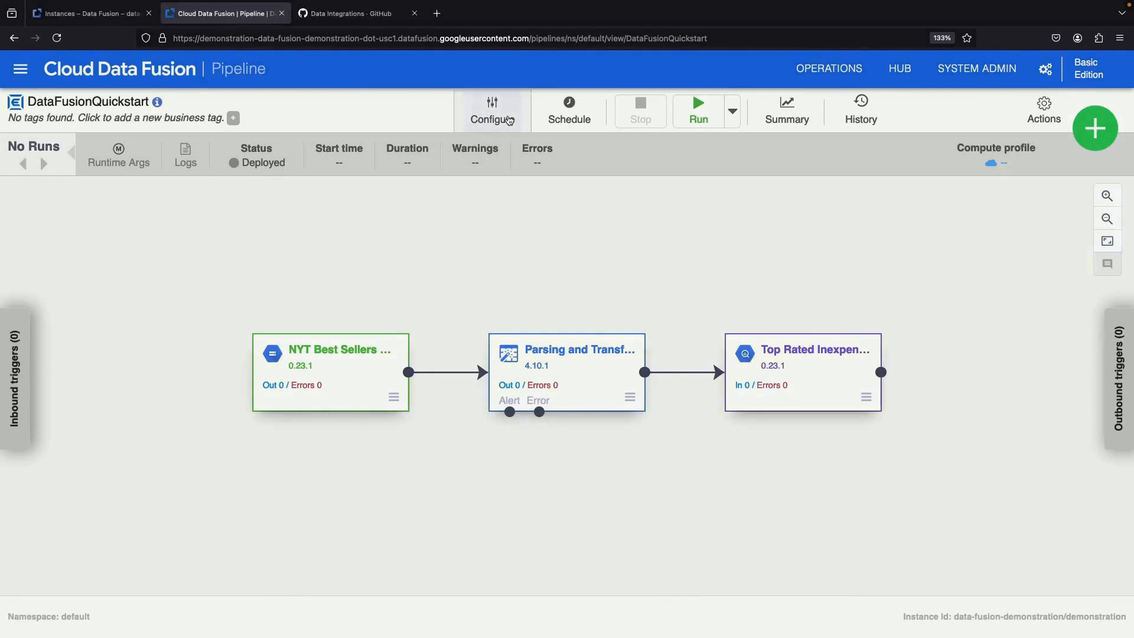
{"action": "left_click", "coordinate": [492, 109]}
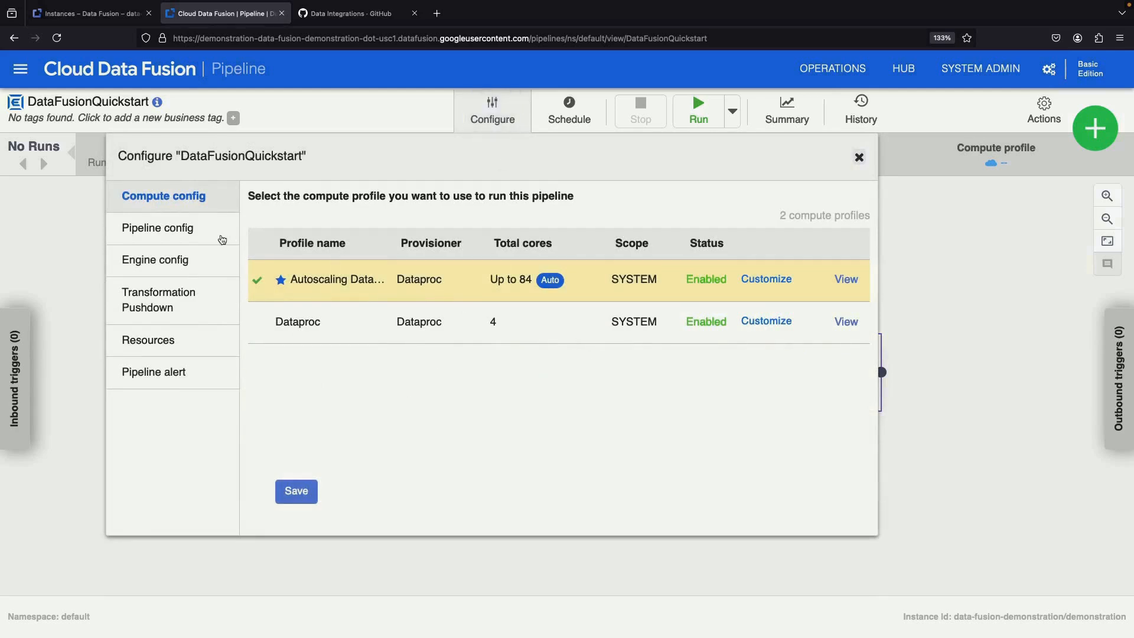
{"action": "left_click", "coordinate": [158, 299]}
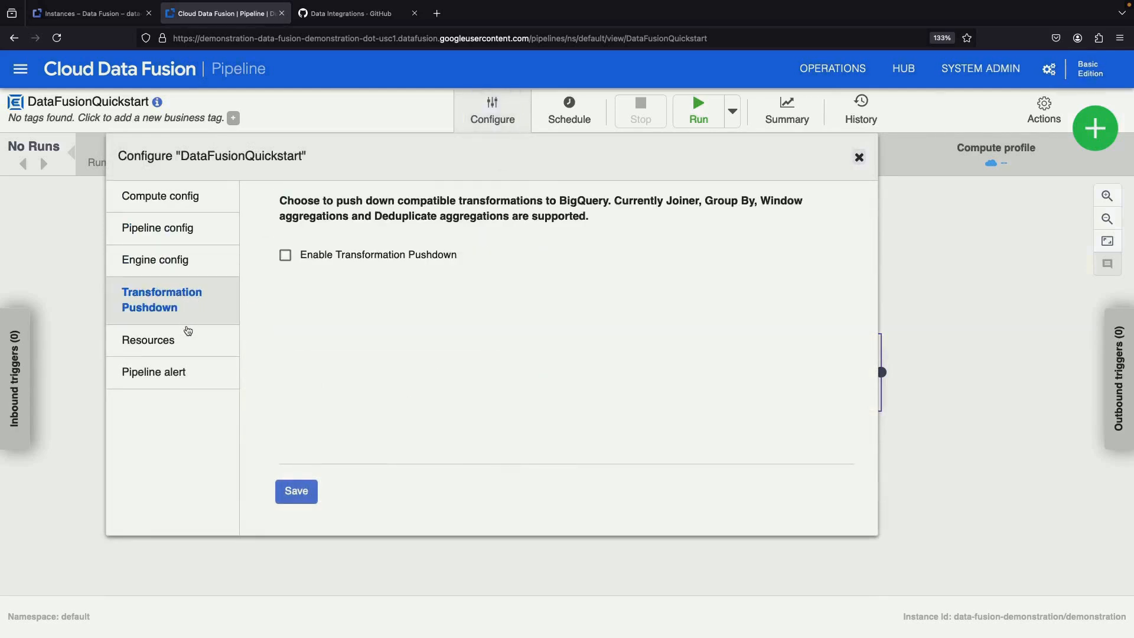
{"action": "left_click", "coordinate": [155, 371]}
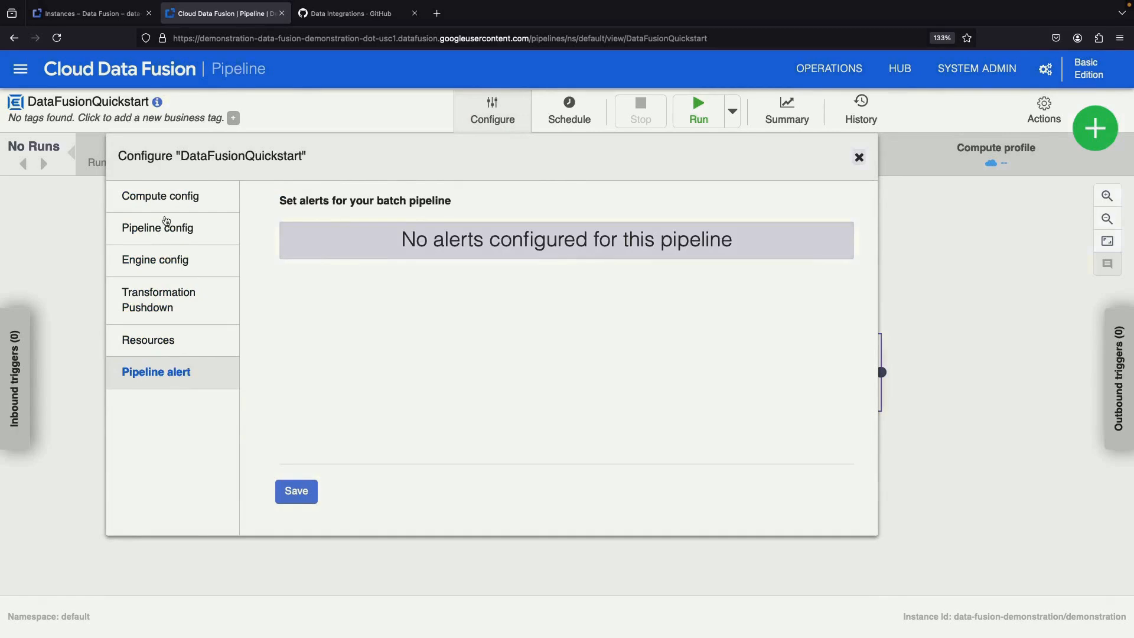
{"action": "left_click", "coordinate": [858, 158]}
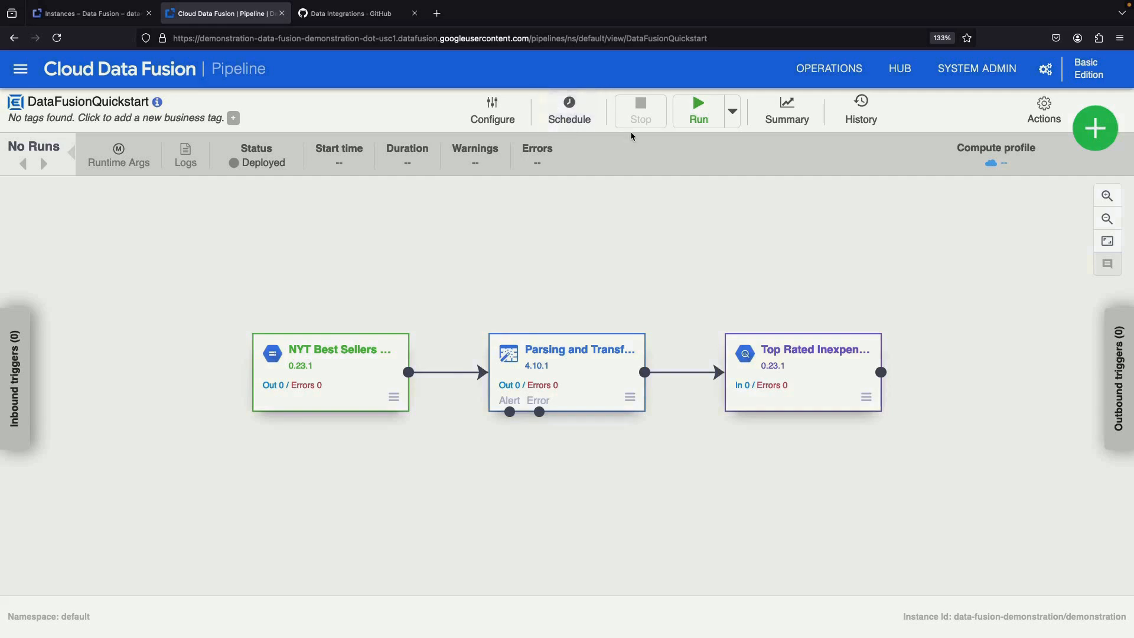
{"action": "left_click", "coordinate": [696, 109]}
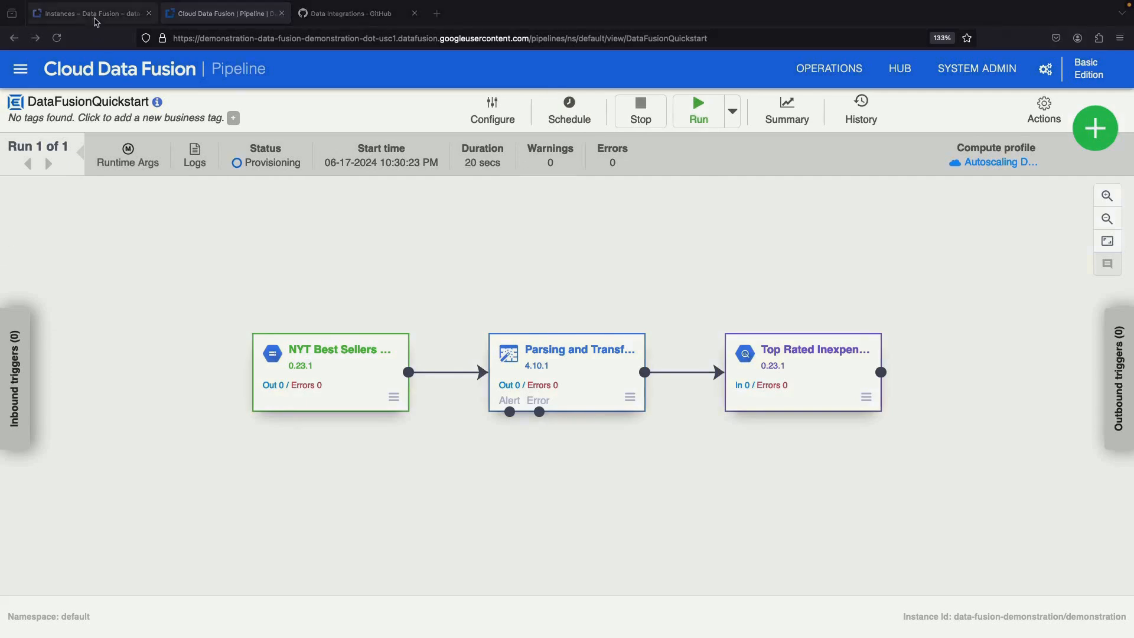
Step: Move from the Data Fusion instances page to the Dataproc console
{"action": "left_click", "coordinate": [87, 13]}
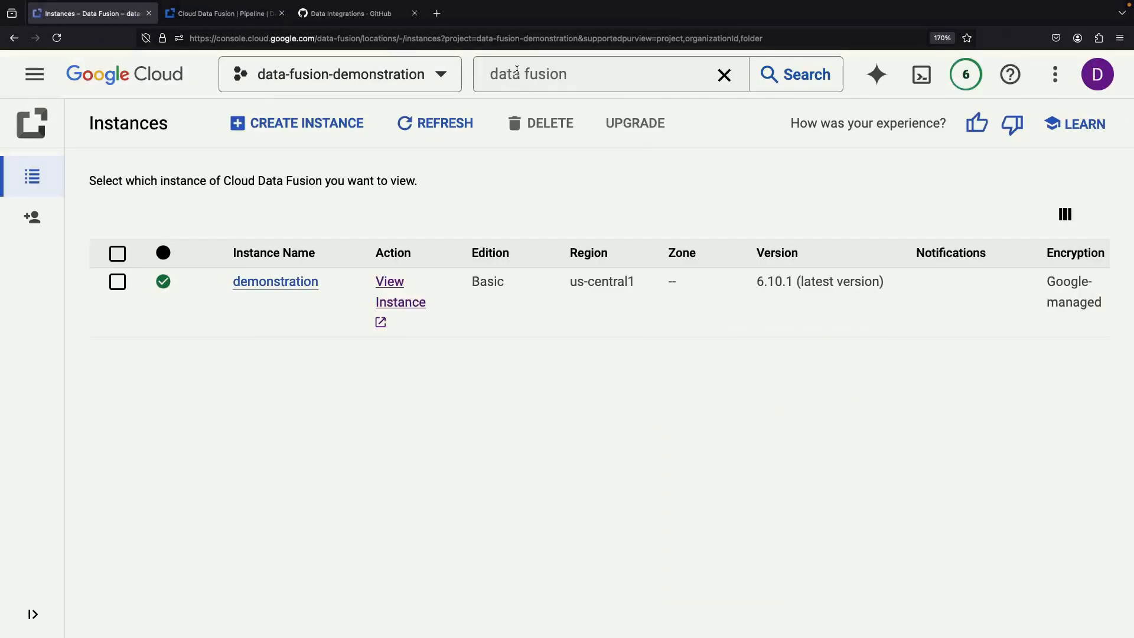
{"action": "type", "text": "dataproc"}
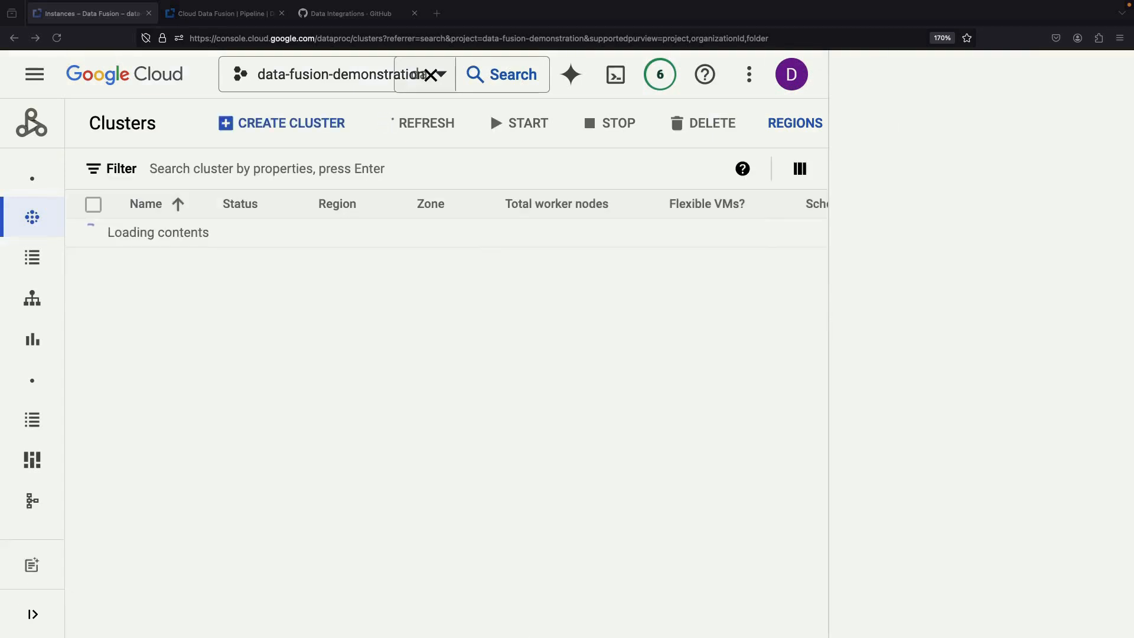
{"action": "left_click", "coordinate": [803, 123]}
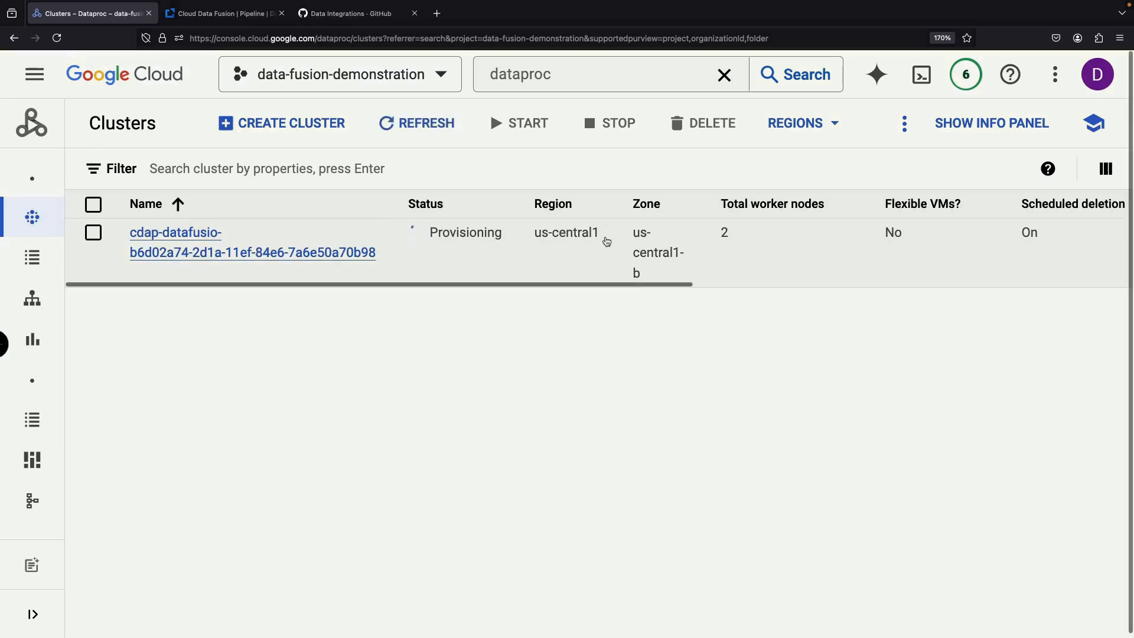
{"action": "scroll", "scroll_direction": "right", "scroll_amount": 3}
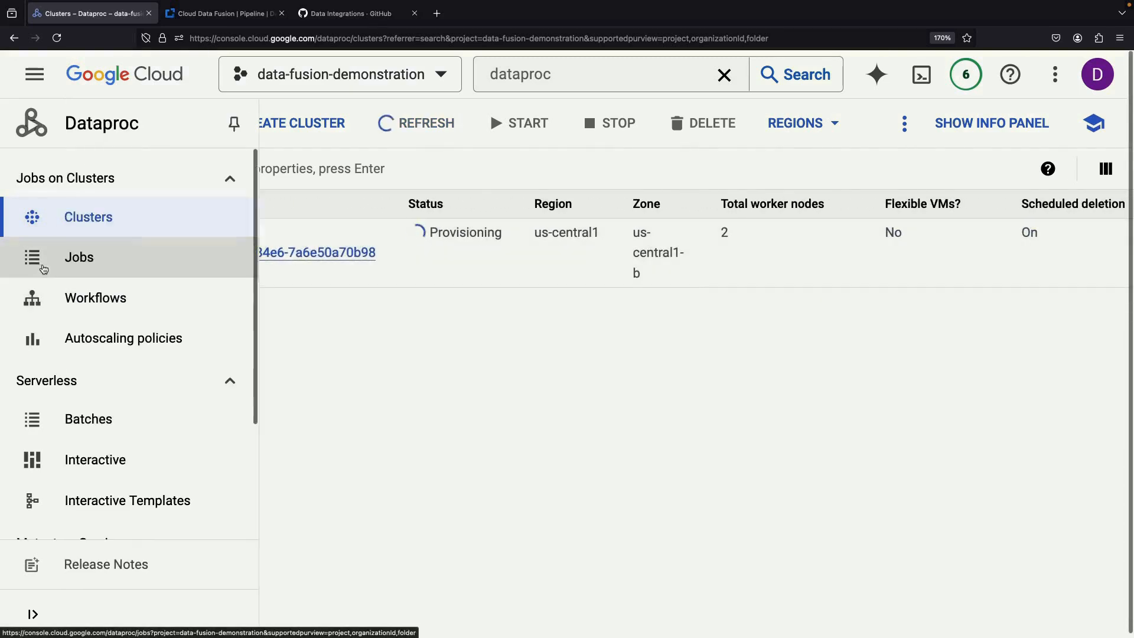
Step: Check the empty Jobs and Workflows lists, then view the provisioning cdap-datafusio cluster
{"action": "left_click", "coordinate": [79, 257]}
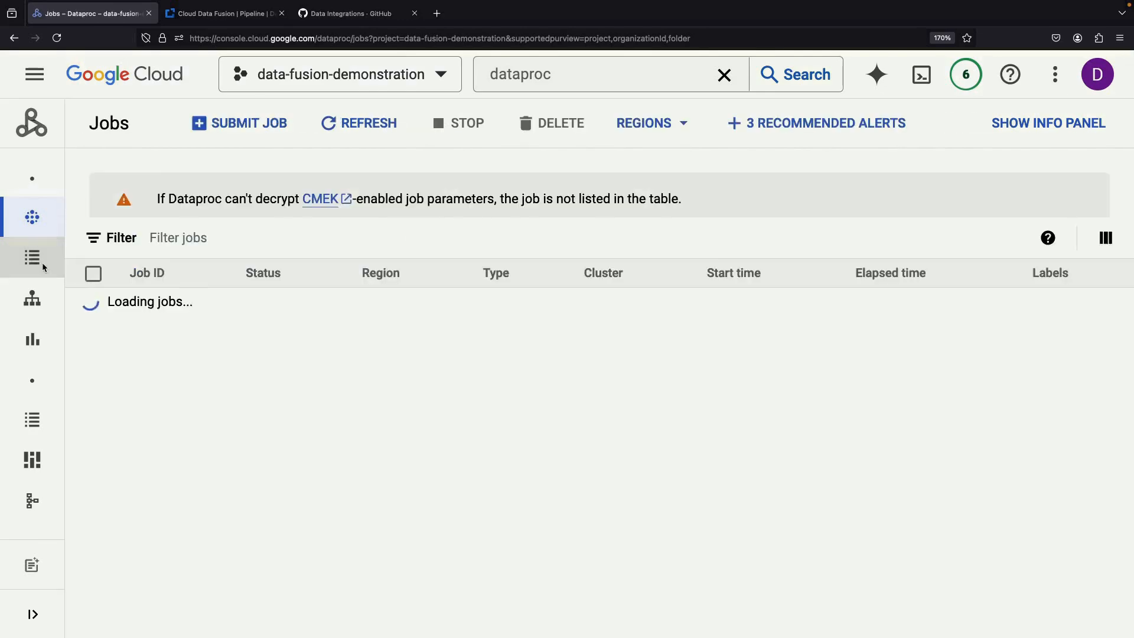
{"action": "left_click", "coordinate": [32, 257]}
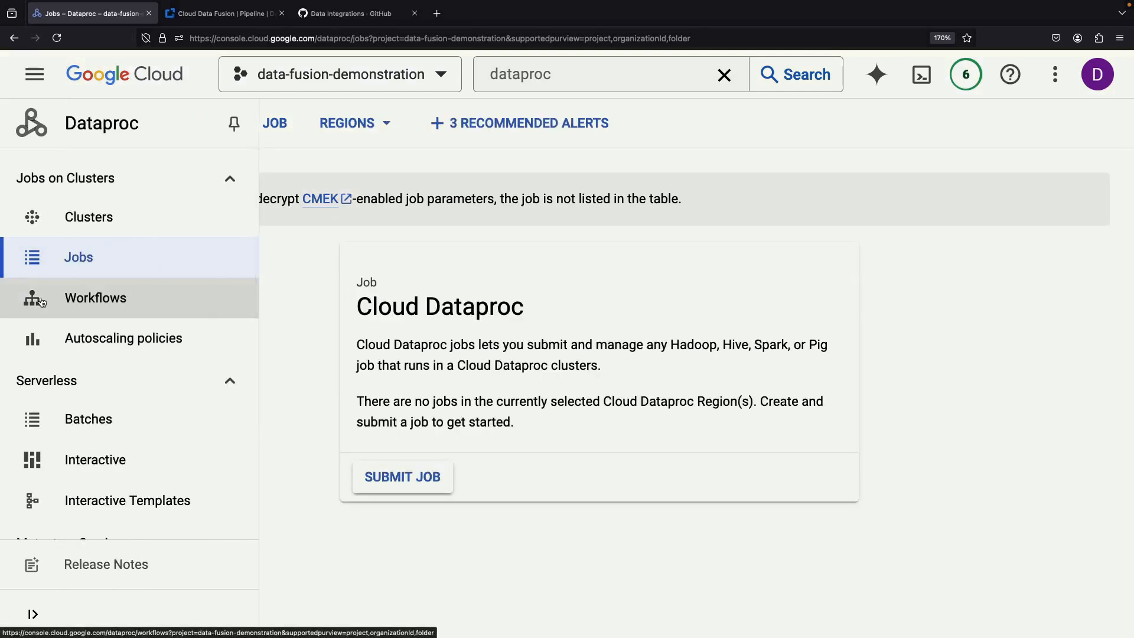
{"action": "left_click", "coordinate": [94, 297]}
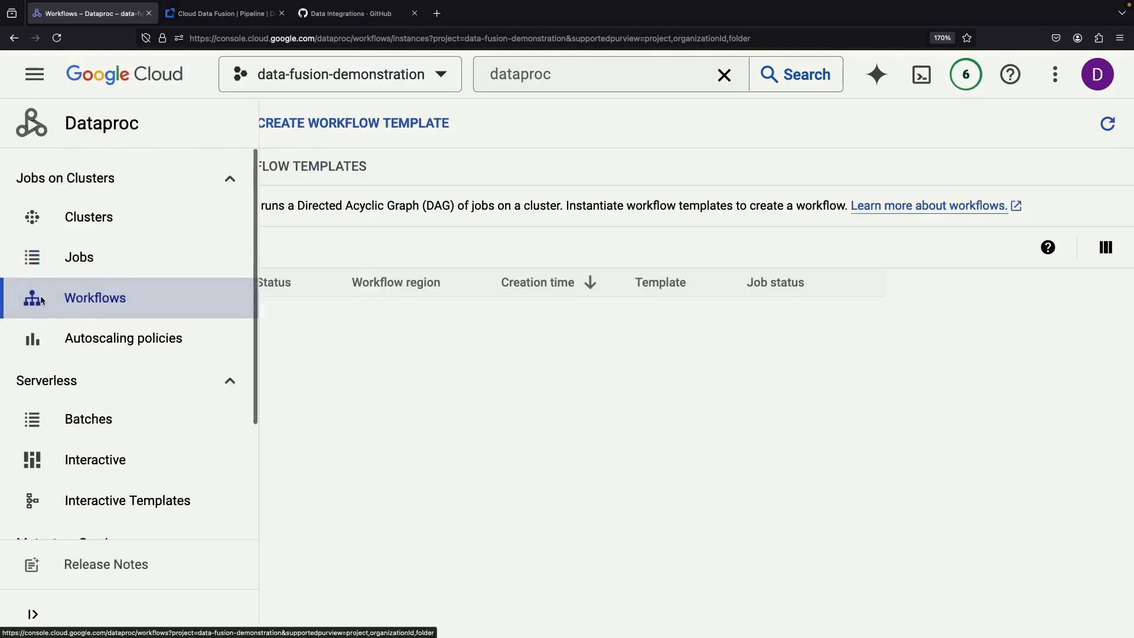
{"action": "left_click", "coordinate": [33, 74]}
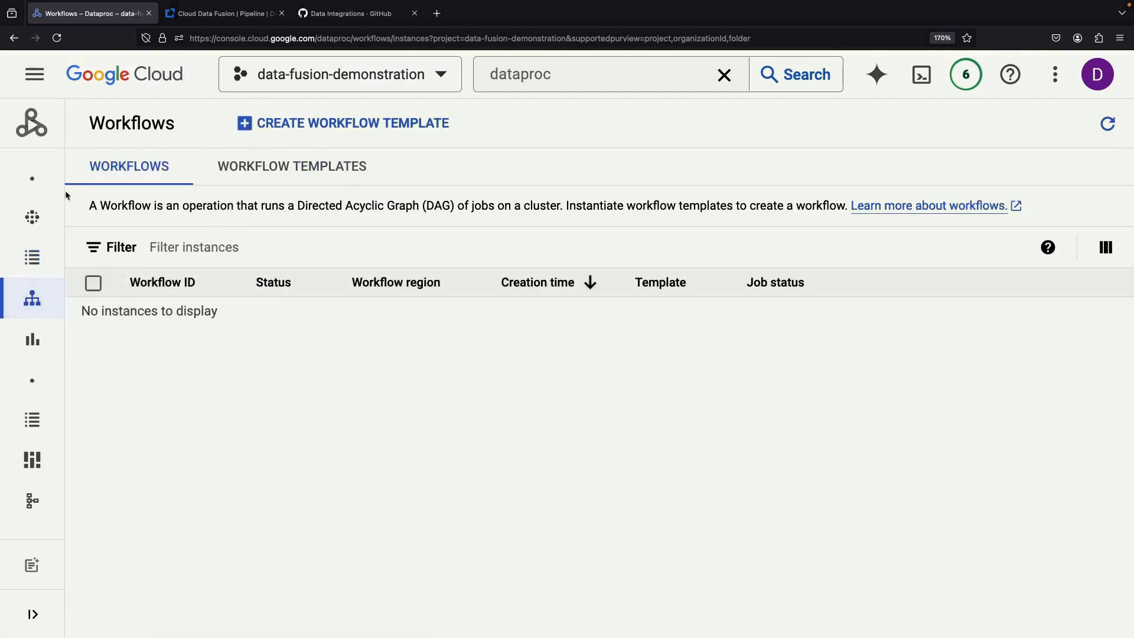
{"action": "left_click", "coordinate": [87, 216]}
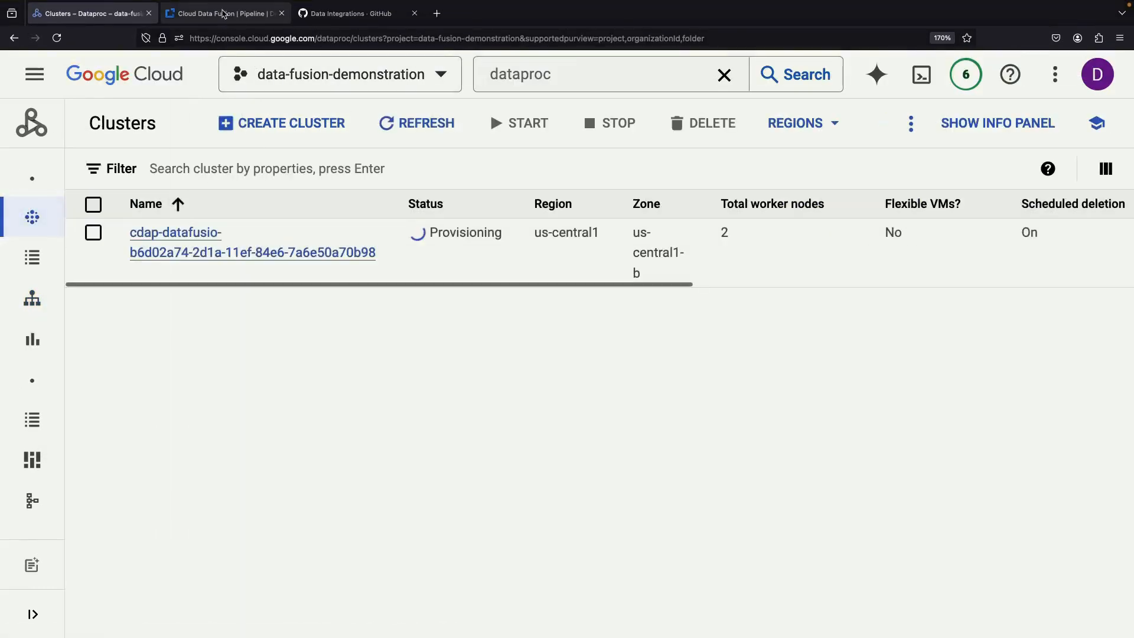
Step: Check the DataFusionQuickstart run, still provisioning, then return to the Dataproc clusters list
{"action": "left_click", "coordinate": [225, 13]}
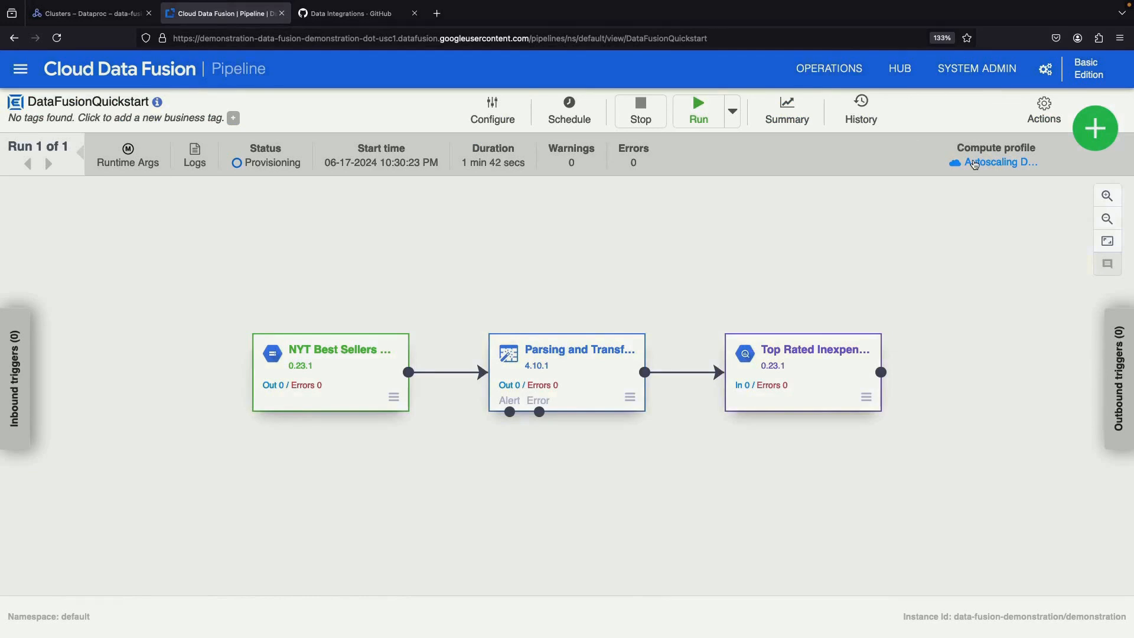
{"action": "mouse_move", "coordinate": [855, 162]}
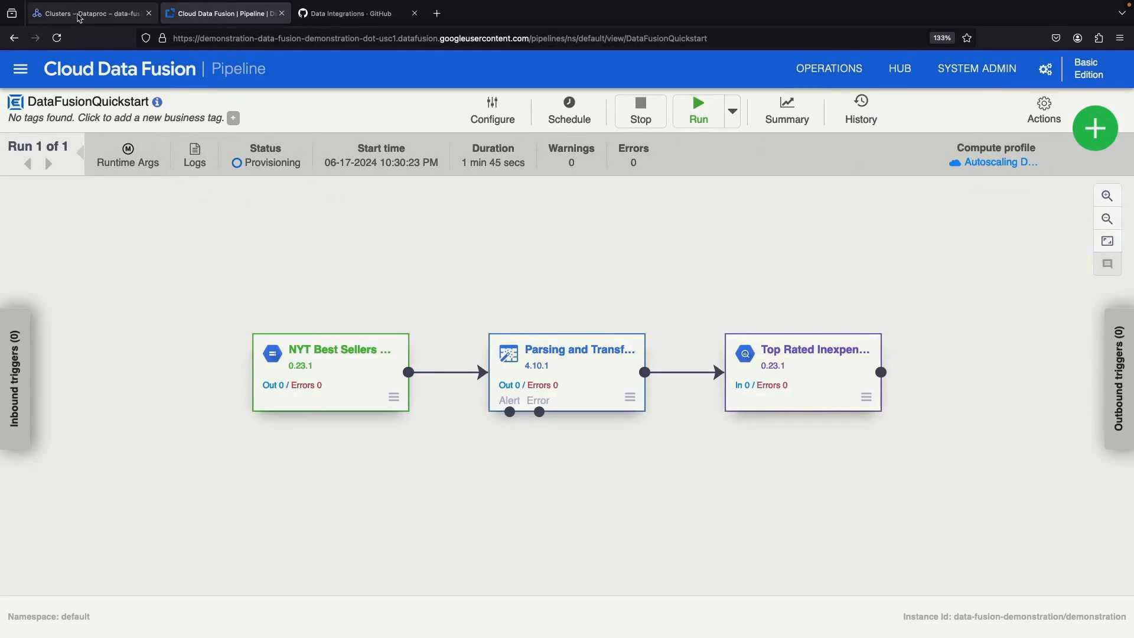
{"action": "left_click", "coordinate": [86, 13]}
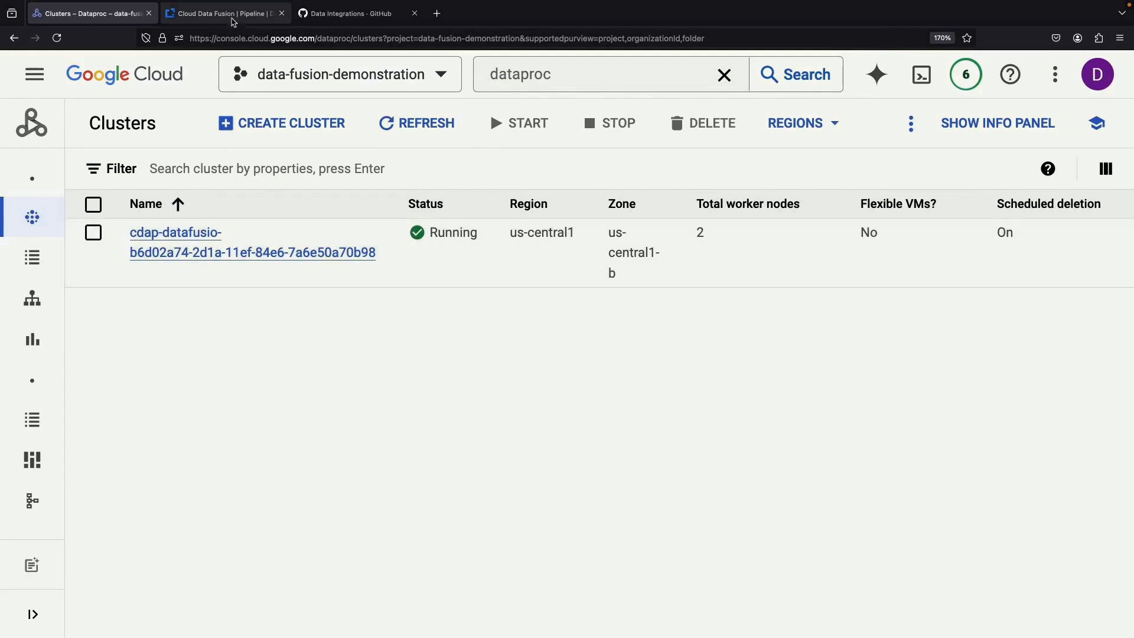
Step: Inspect the pipeline's running Hadoop job in Dataproc Jobs, then confirm the Data Fusion run succeeded
{"action": "left_click", "coordinate": [220, 13]}
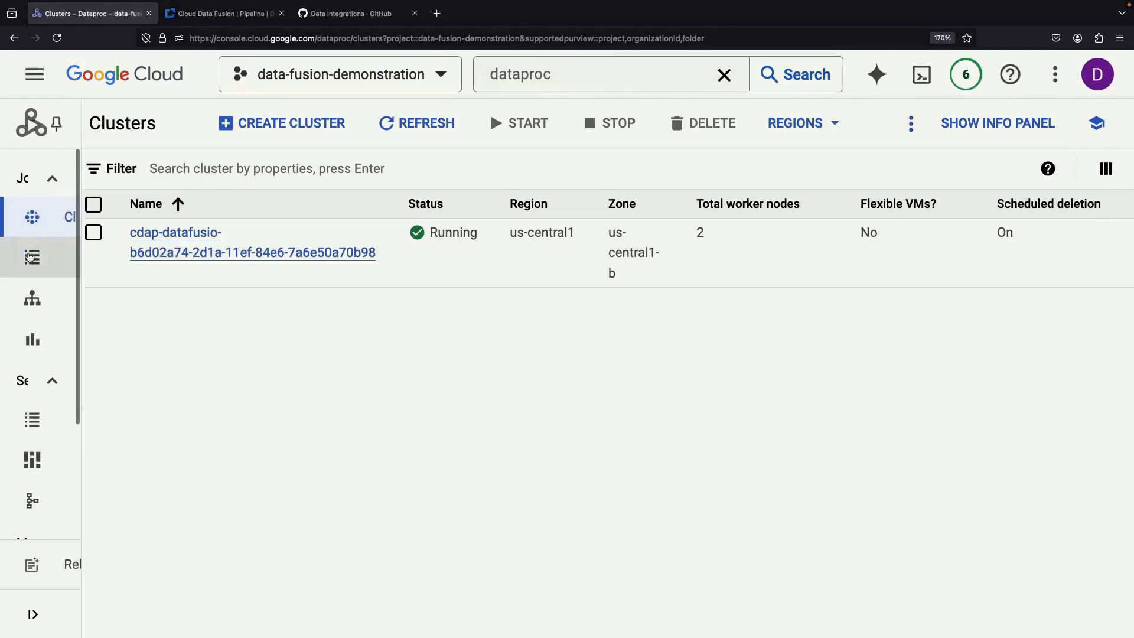
{"action": "left_click", "coordinate": [32, 257]}
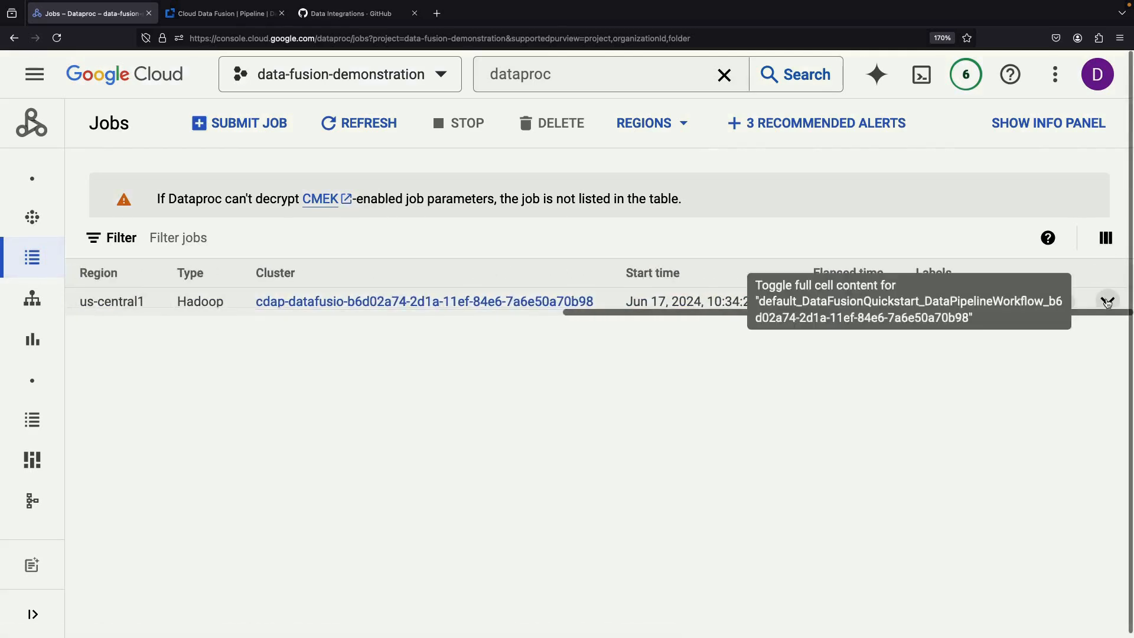
{"action": "left_click", "coordinate": [1107, 301]}
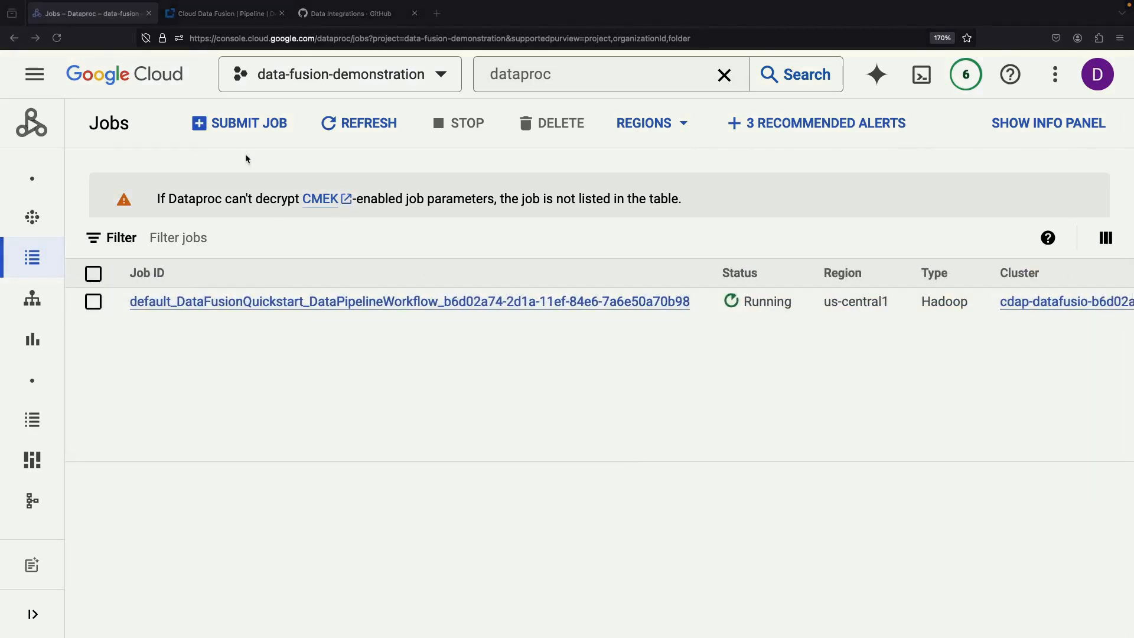
{"action": "left_click", "coordinate": [224, 13]}
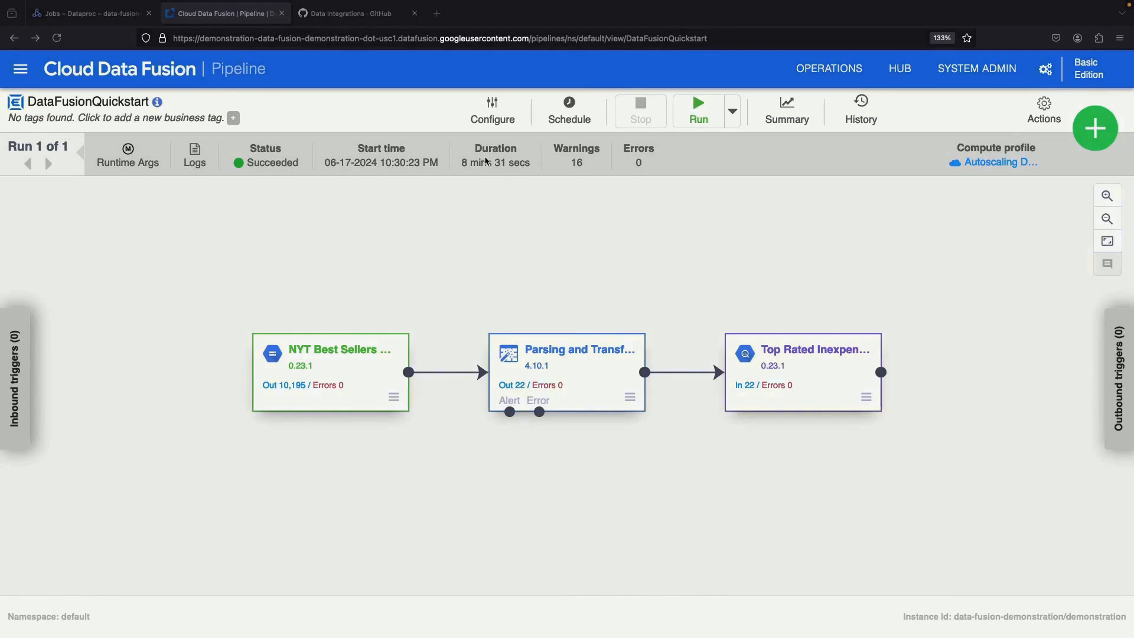
Step: Review the BigQuery sink's GCPQuickStart dataset and top_rated_inexpensive table, then return to Dataproc jobs
{"action": "double_click", "coordinate": [273, 162]}
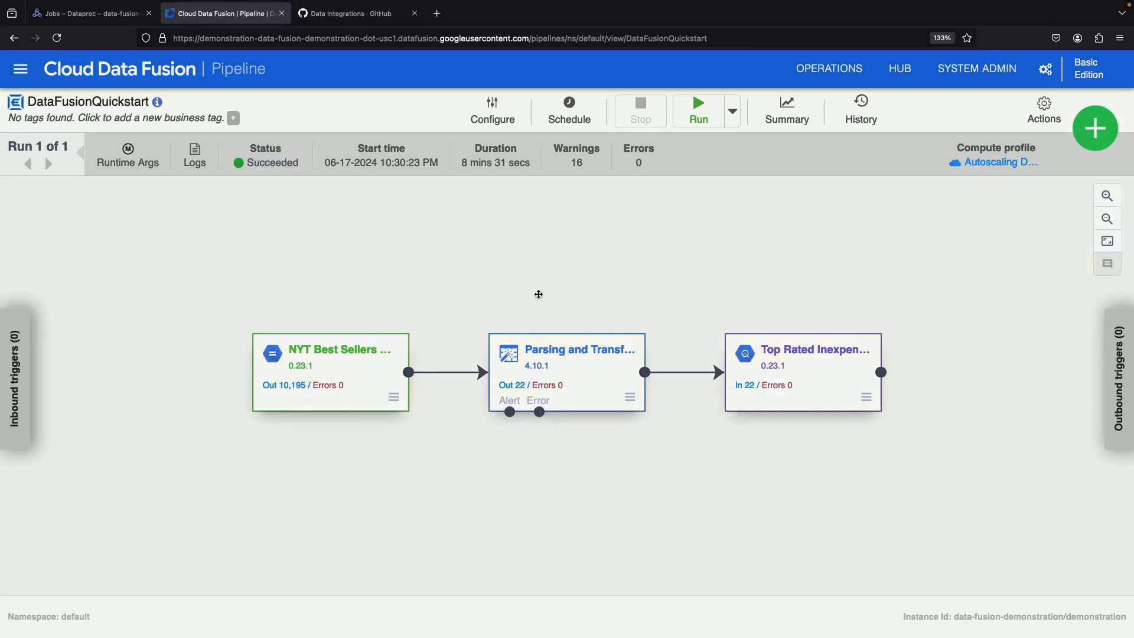
{"action": "left_click", "coordinate": [801, 349]}
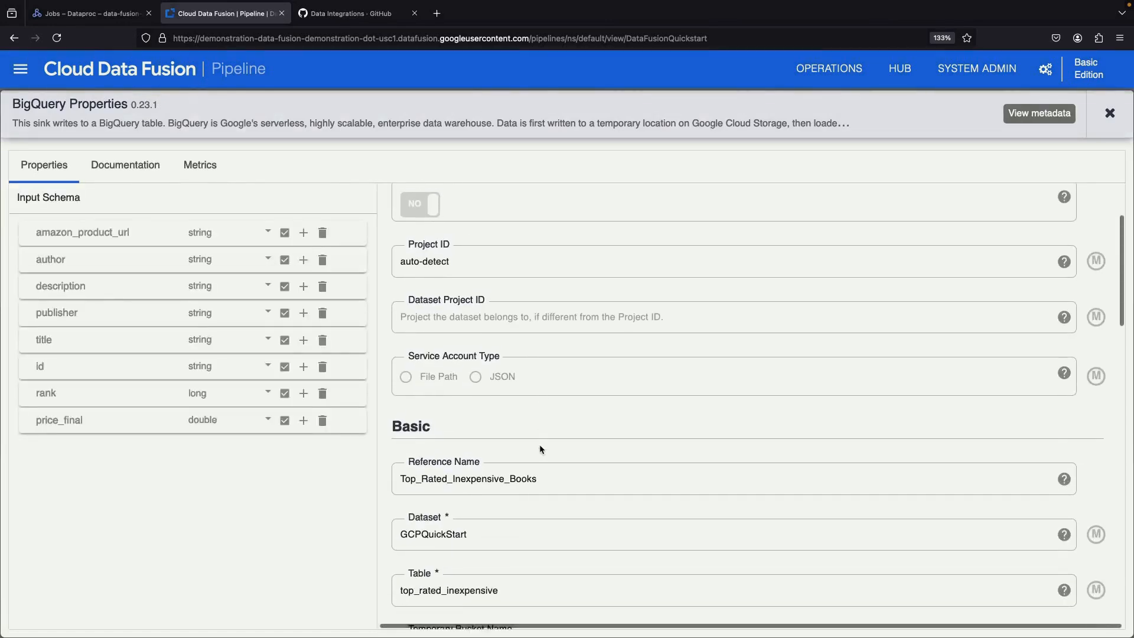
{"action": "scroll", "scroll_direction": "down", "scroll_amount": 3}
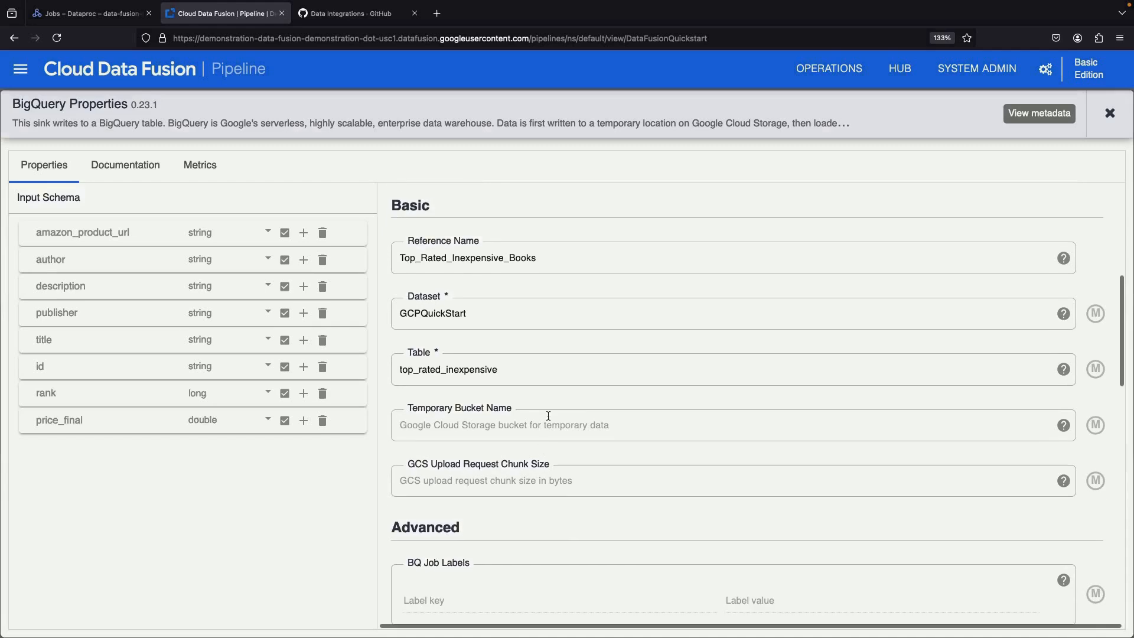
{"action": "double_click", "coordinate": [432, 313]}
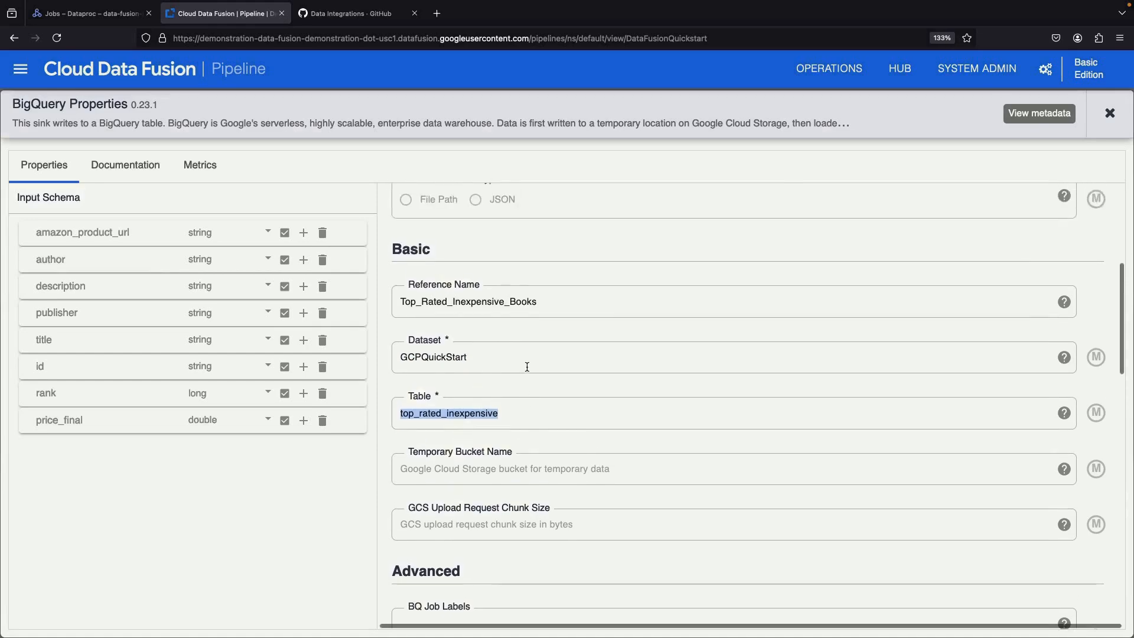
{"action": "scroll", "scroll_direction": "down", "scroll_amount": 3}
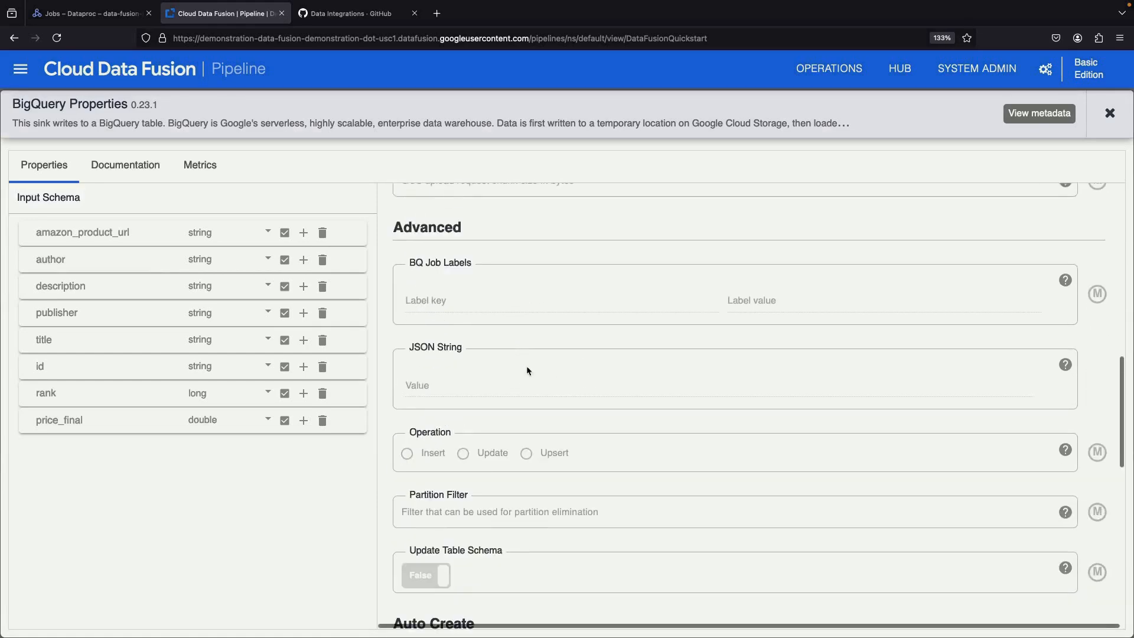
{"action": "left_click", "coordinate": [87, 13]}
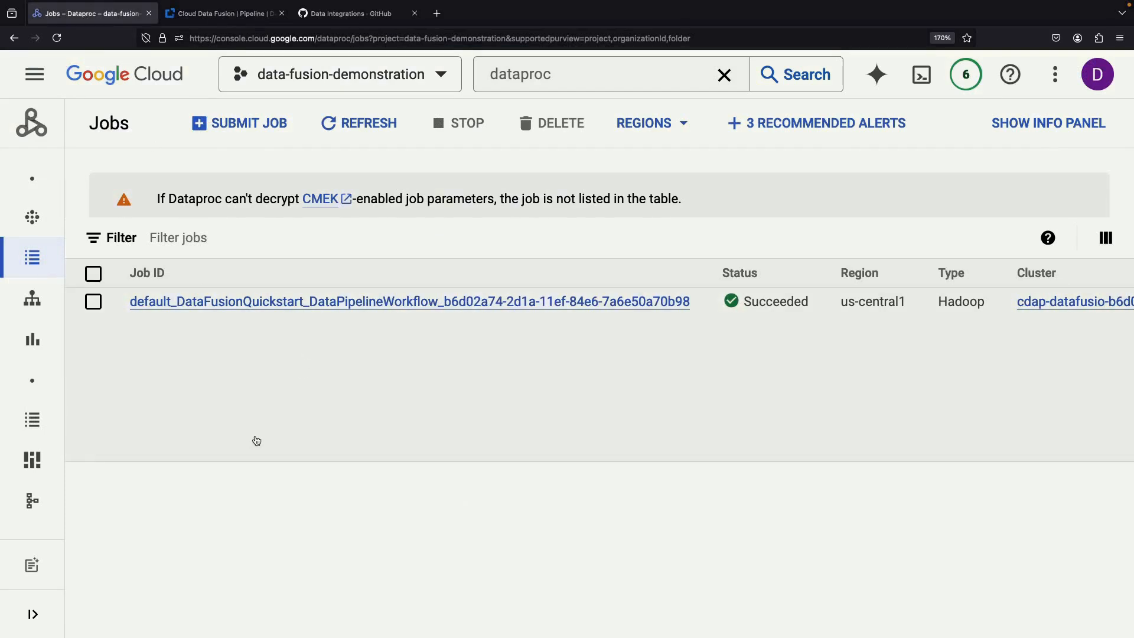
Step: Confirm the Dataproc job Succeeded and navigate to BigQuery Studio
{"action": "left_click", "coordinate": [93, 273]}
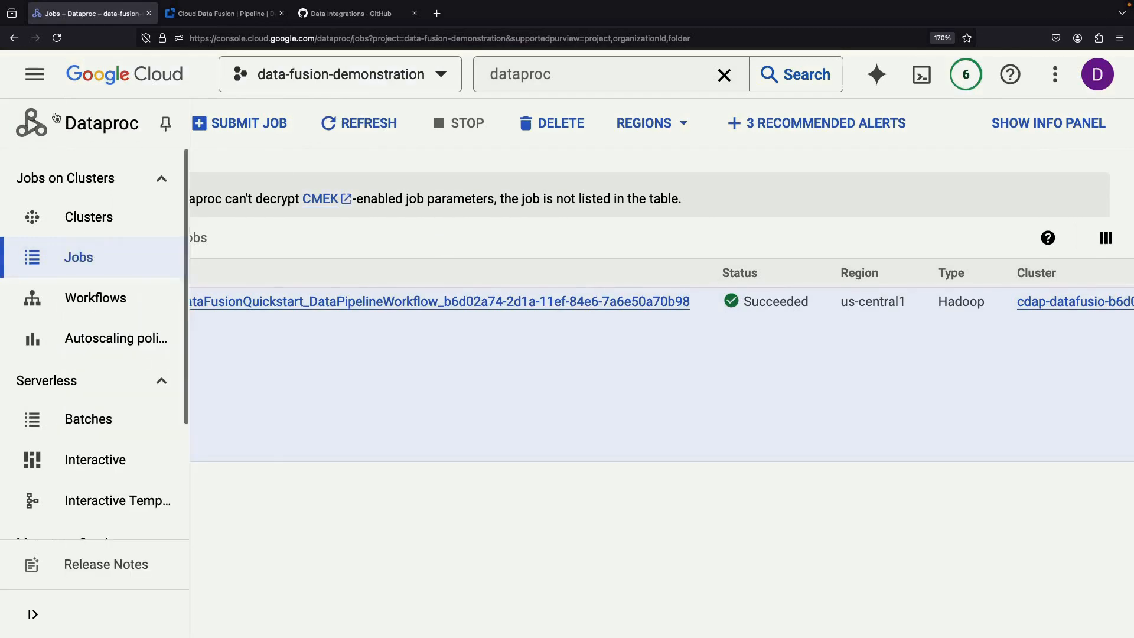
{"action": "left_click", "coordinate": [88, 217]}
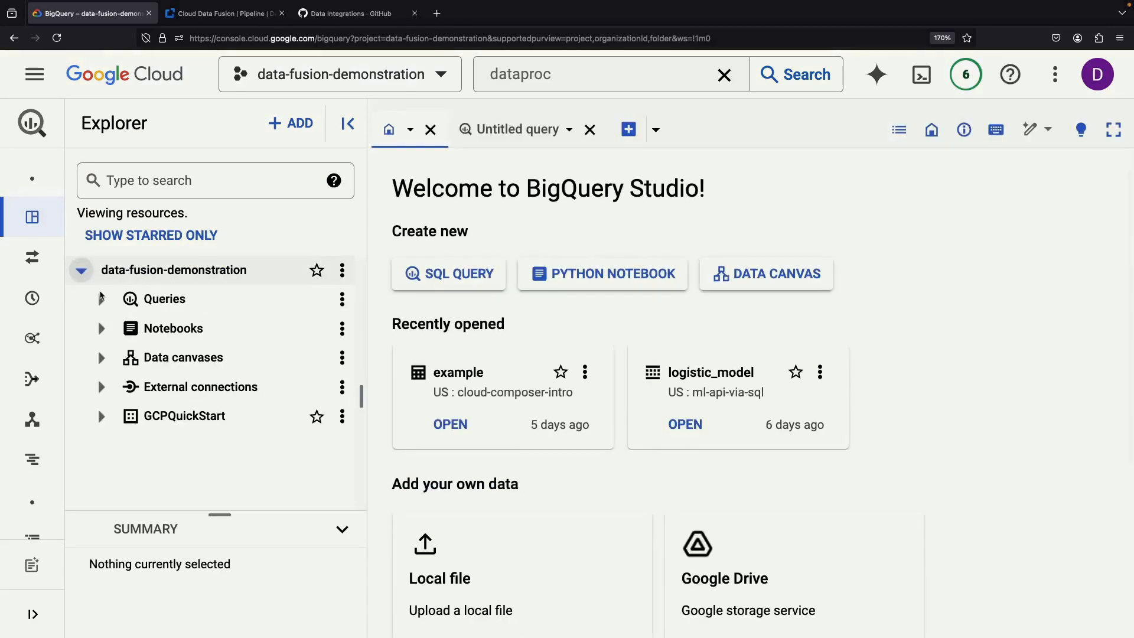
Step: Open the top_rated_inexpensive table in GCPQuickStart and view its details
{"action": "left_click", "coordinate": [101, 415]}
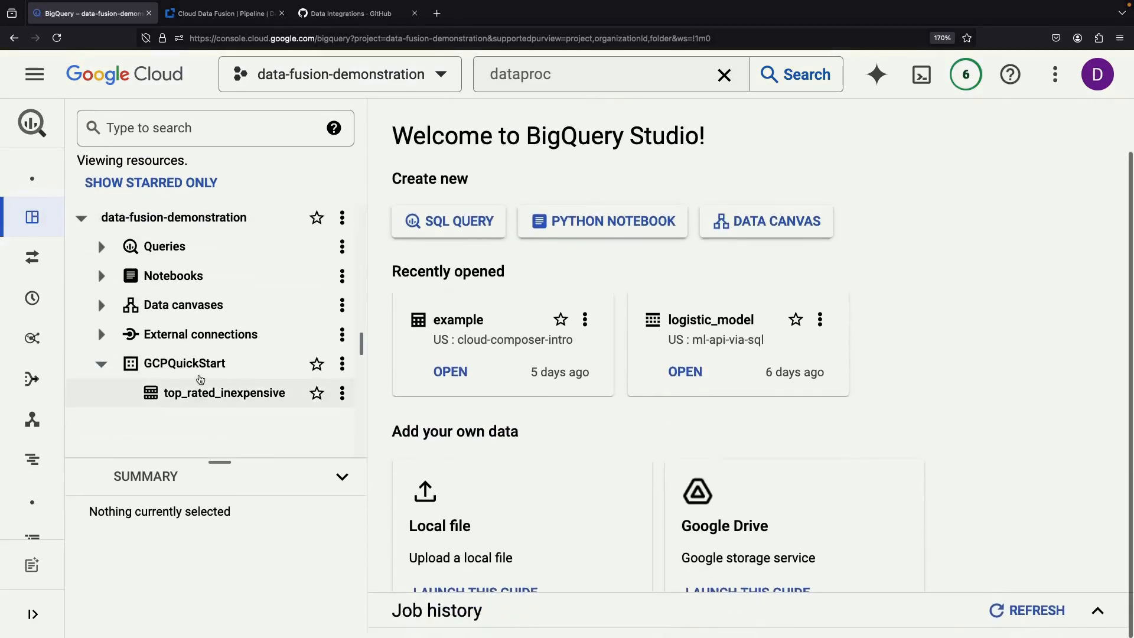
{"action": "left_click", "coordinate": [225, 392]}
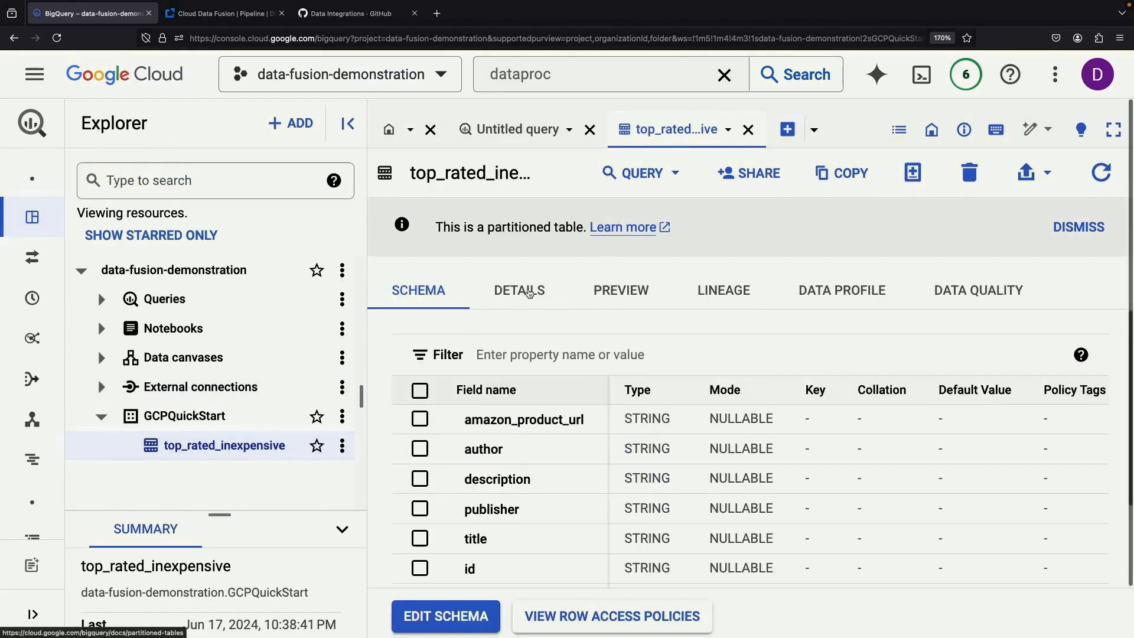
{"action": "left_click", "coordinate": [518, 290]}
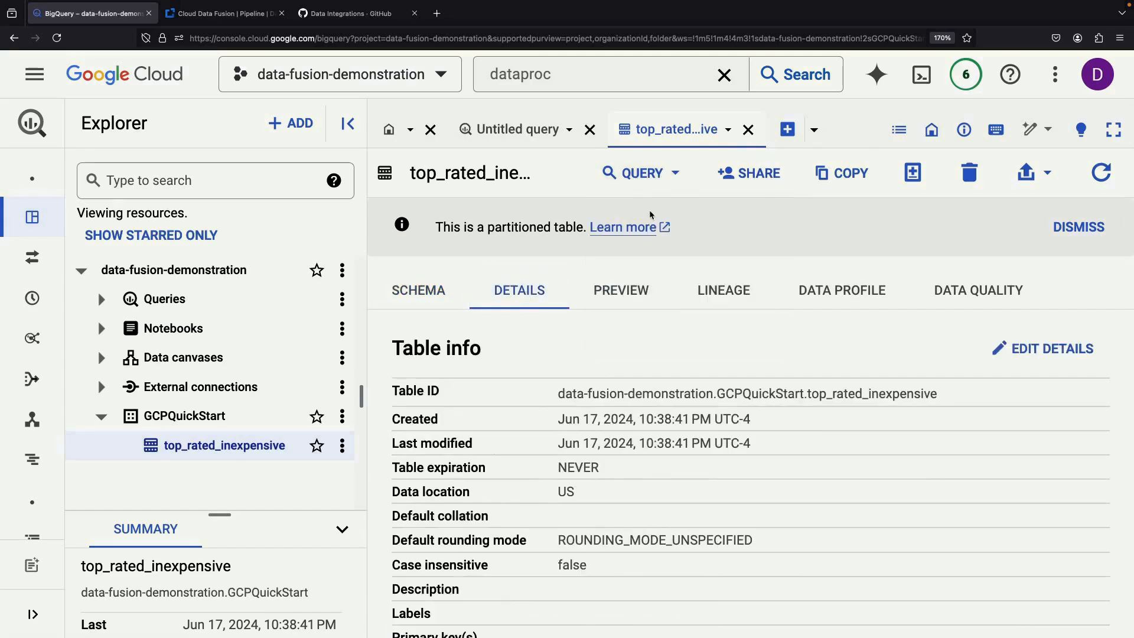
Step: Run SELECT * on top_rated_inexpensive without the date filter and browse the 22 rows
{"action": "left_click", "coordinate": [637, 171]}
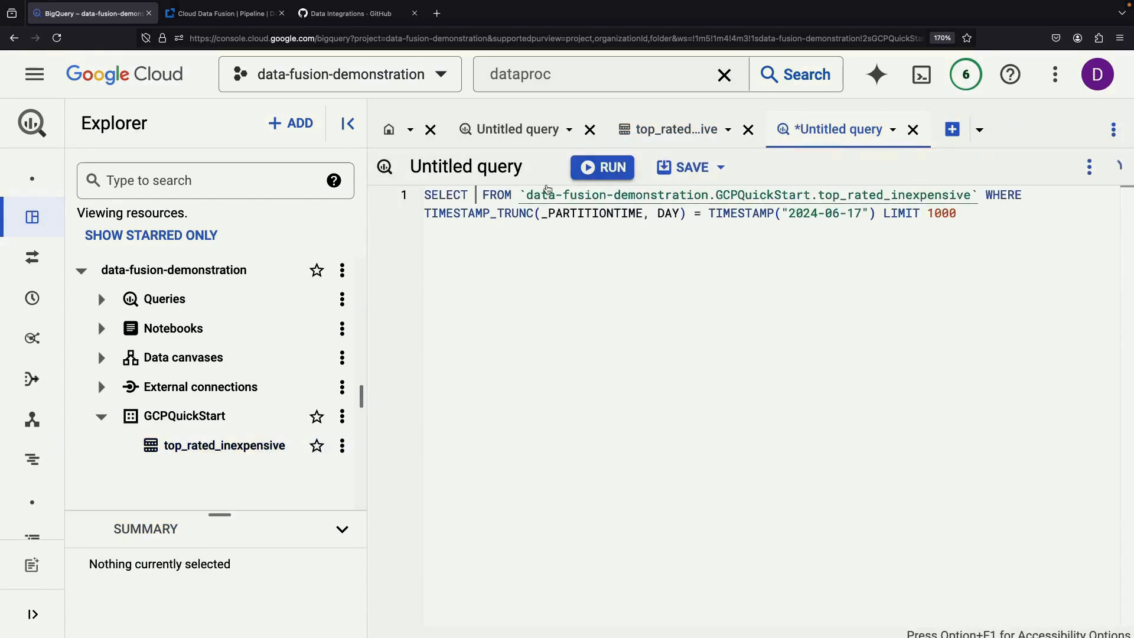
{"action": "type", "text": "*"}
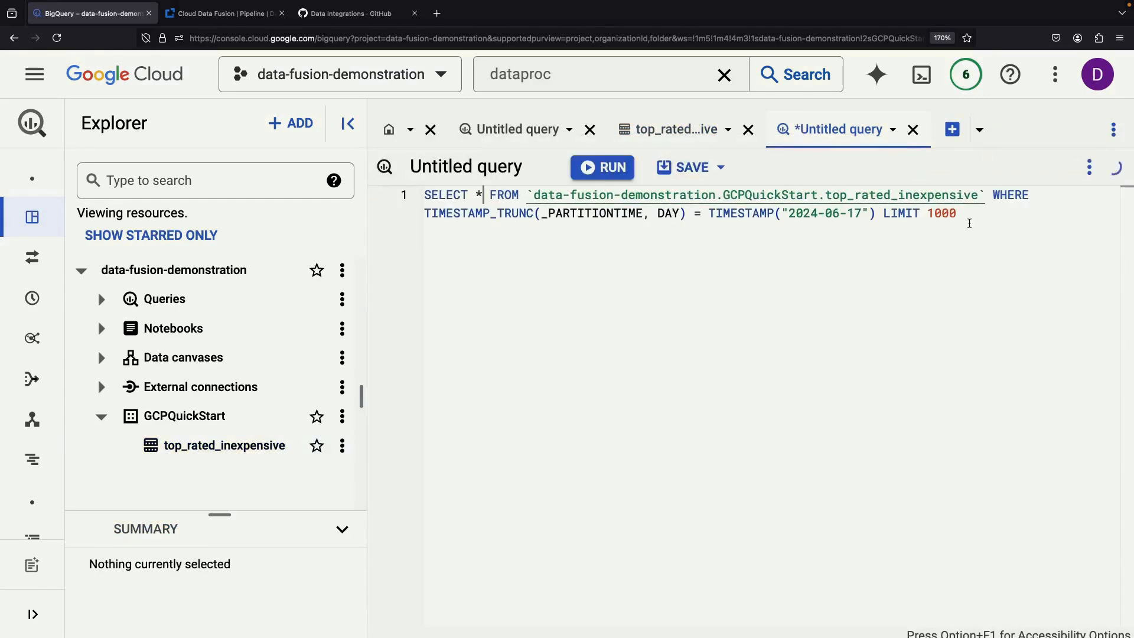
{"action": "left_click_drag", "start_coordinate": [993, 194], "coordinate": [956, 213]}
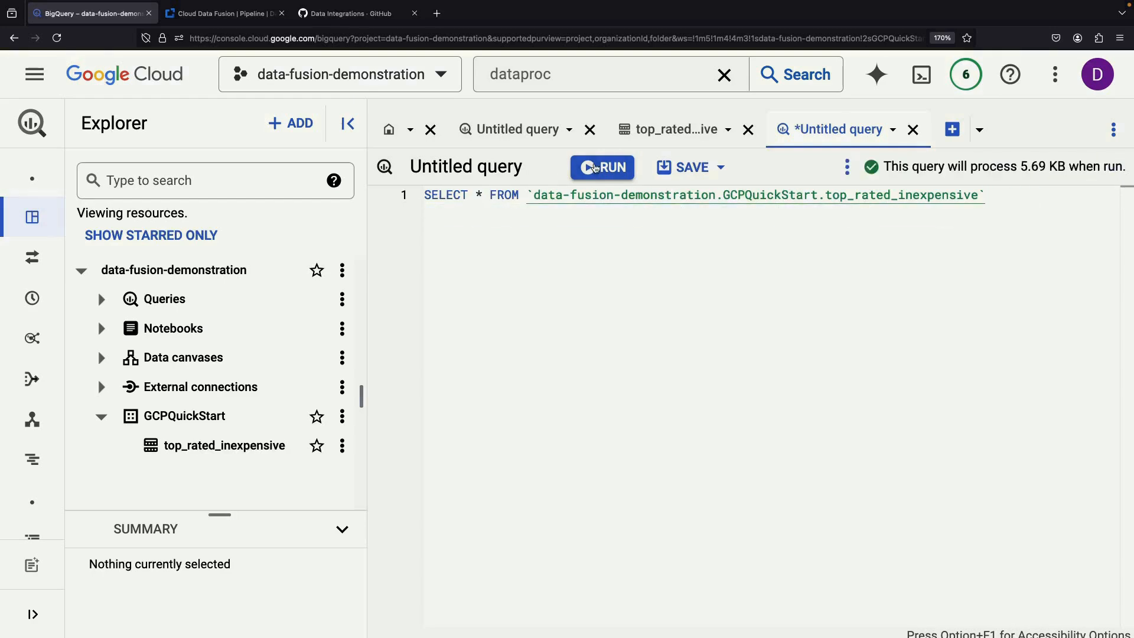
{"action": "left_click", "coordinate": [602, 167]}
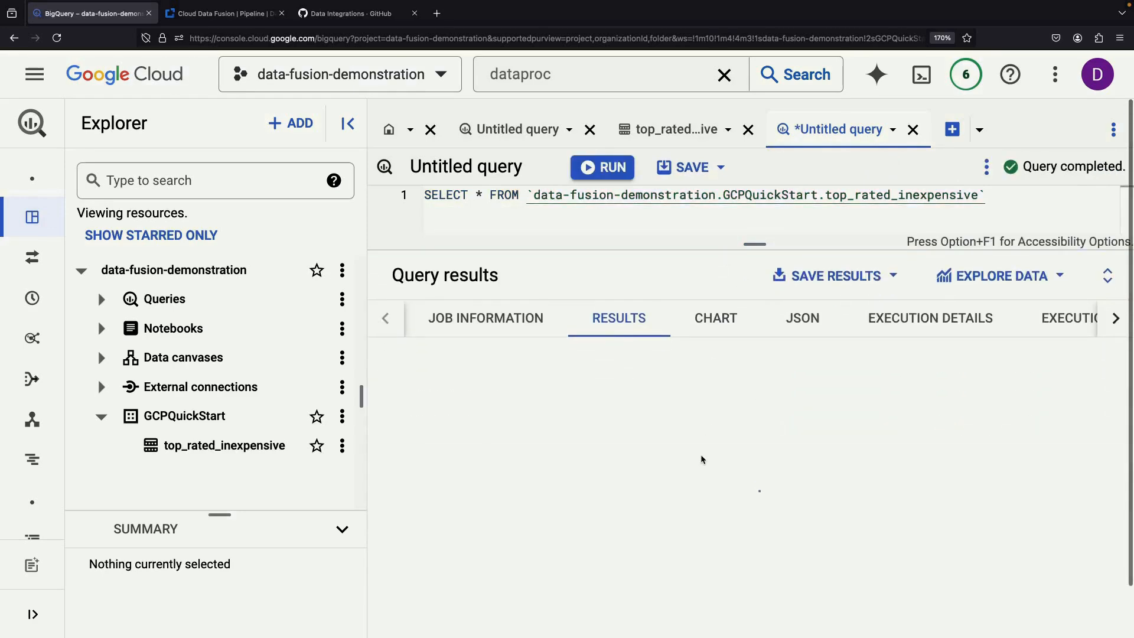
{"action": "left_click", "coordinate": [602, 167]}
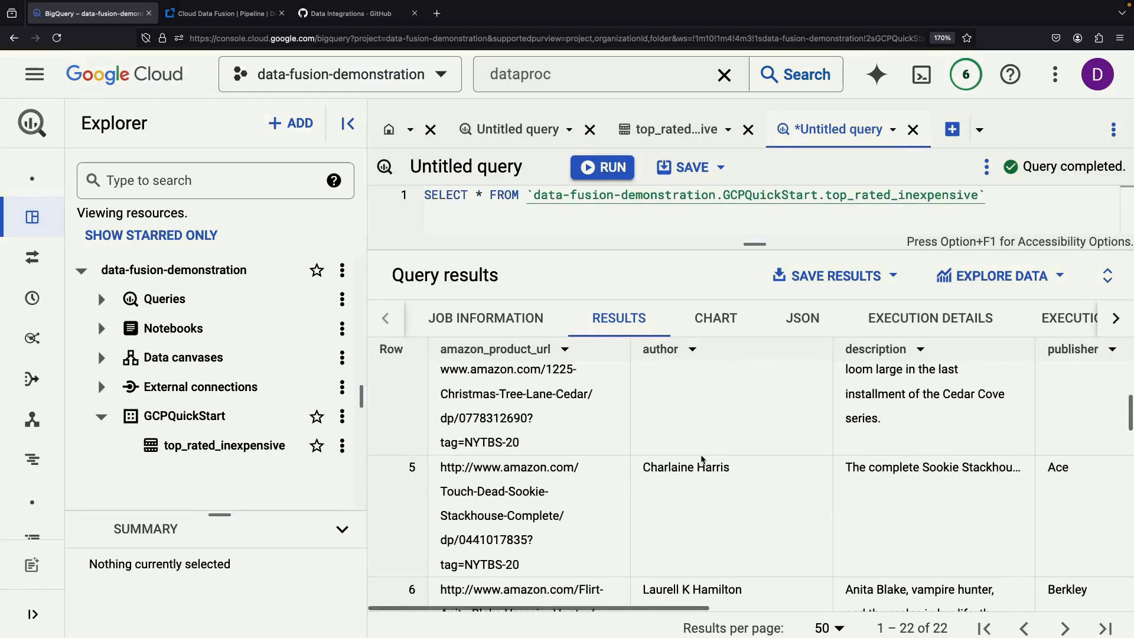
{"action": "scroll", "scroll_direction": "up", "scroll_amount": 3}
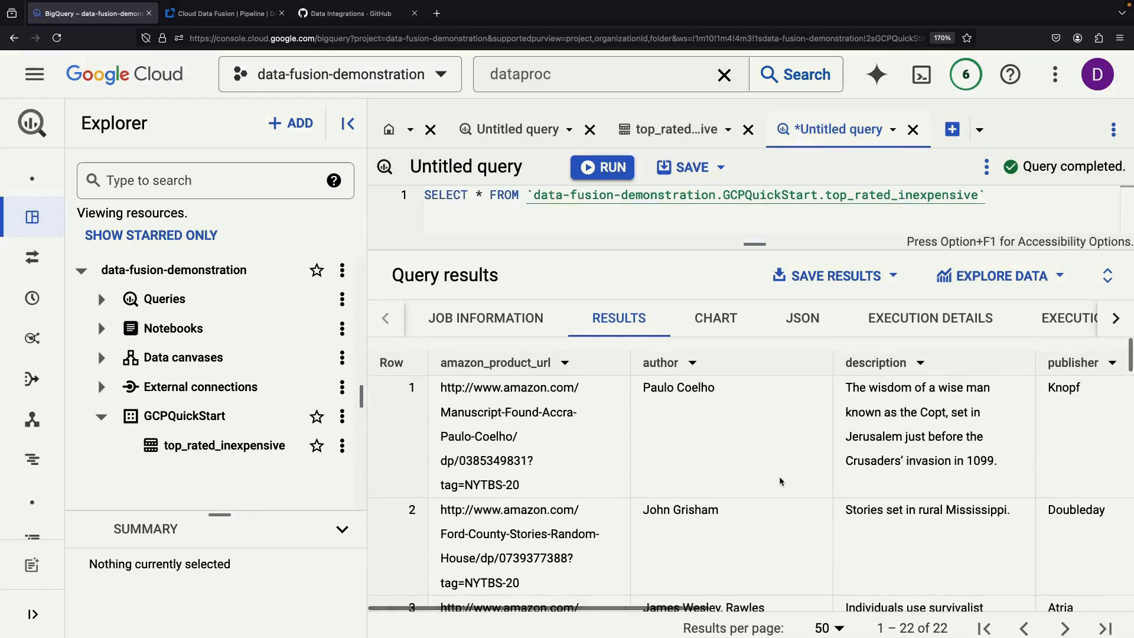
{"action": "scroll", "scroll_direction": "right", "scroll_amount": 3}
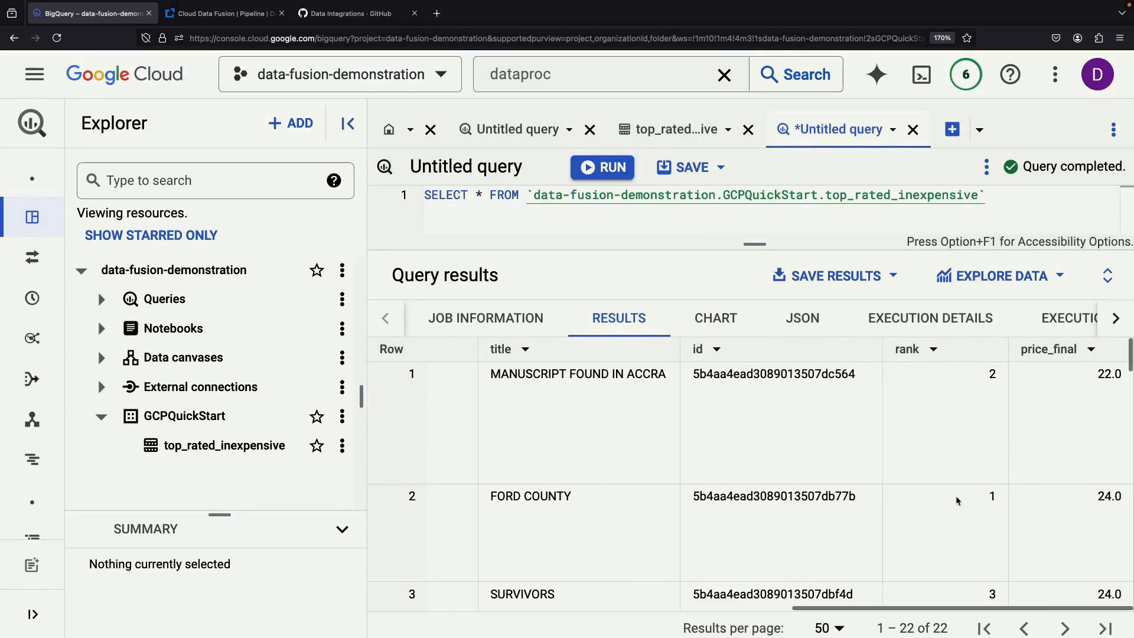
{"action": "scroll", "scroll_direction": "right", "scroll_amount": 3}
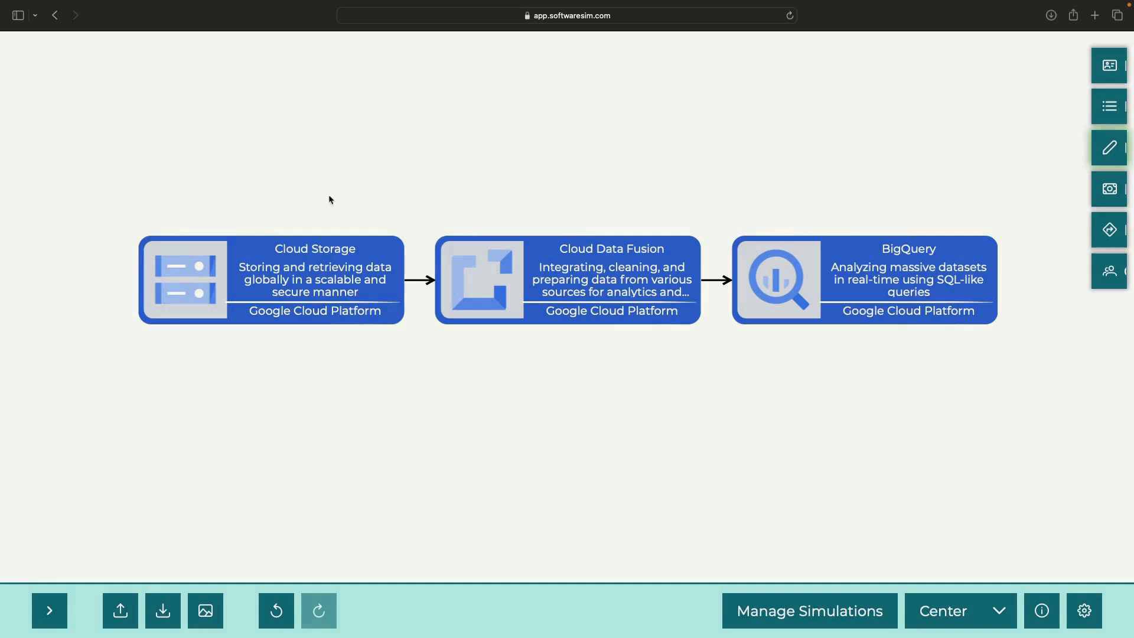
{"action": "mouse_move", "coordinate": [346, 426]}
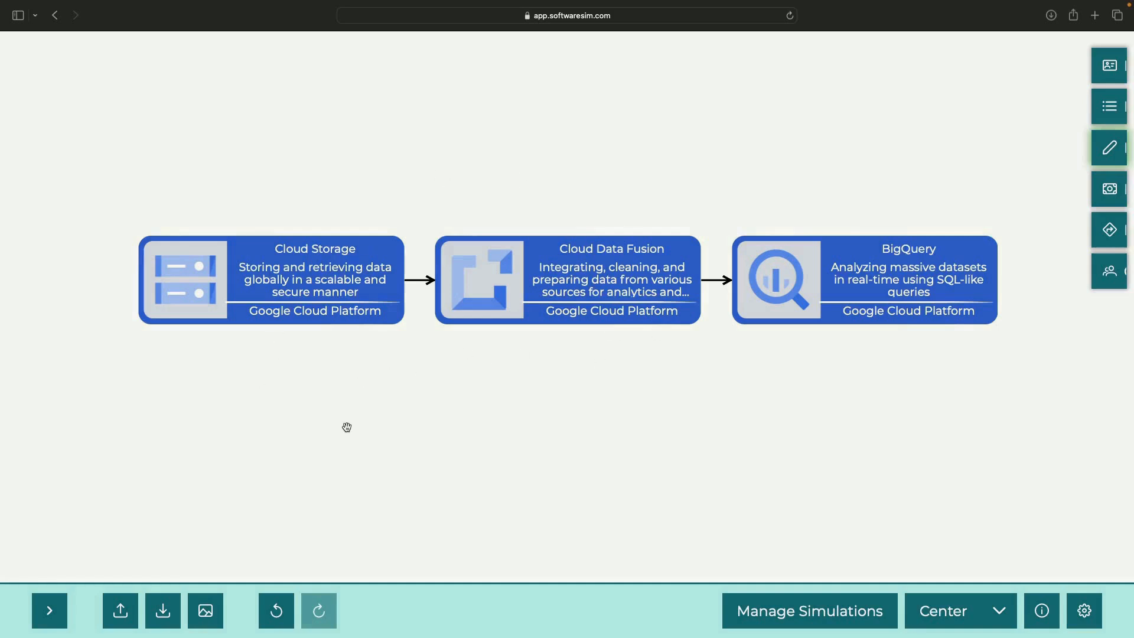